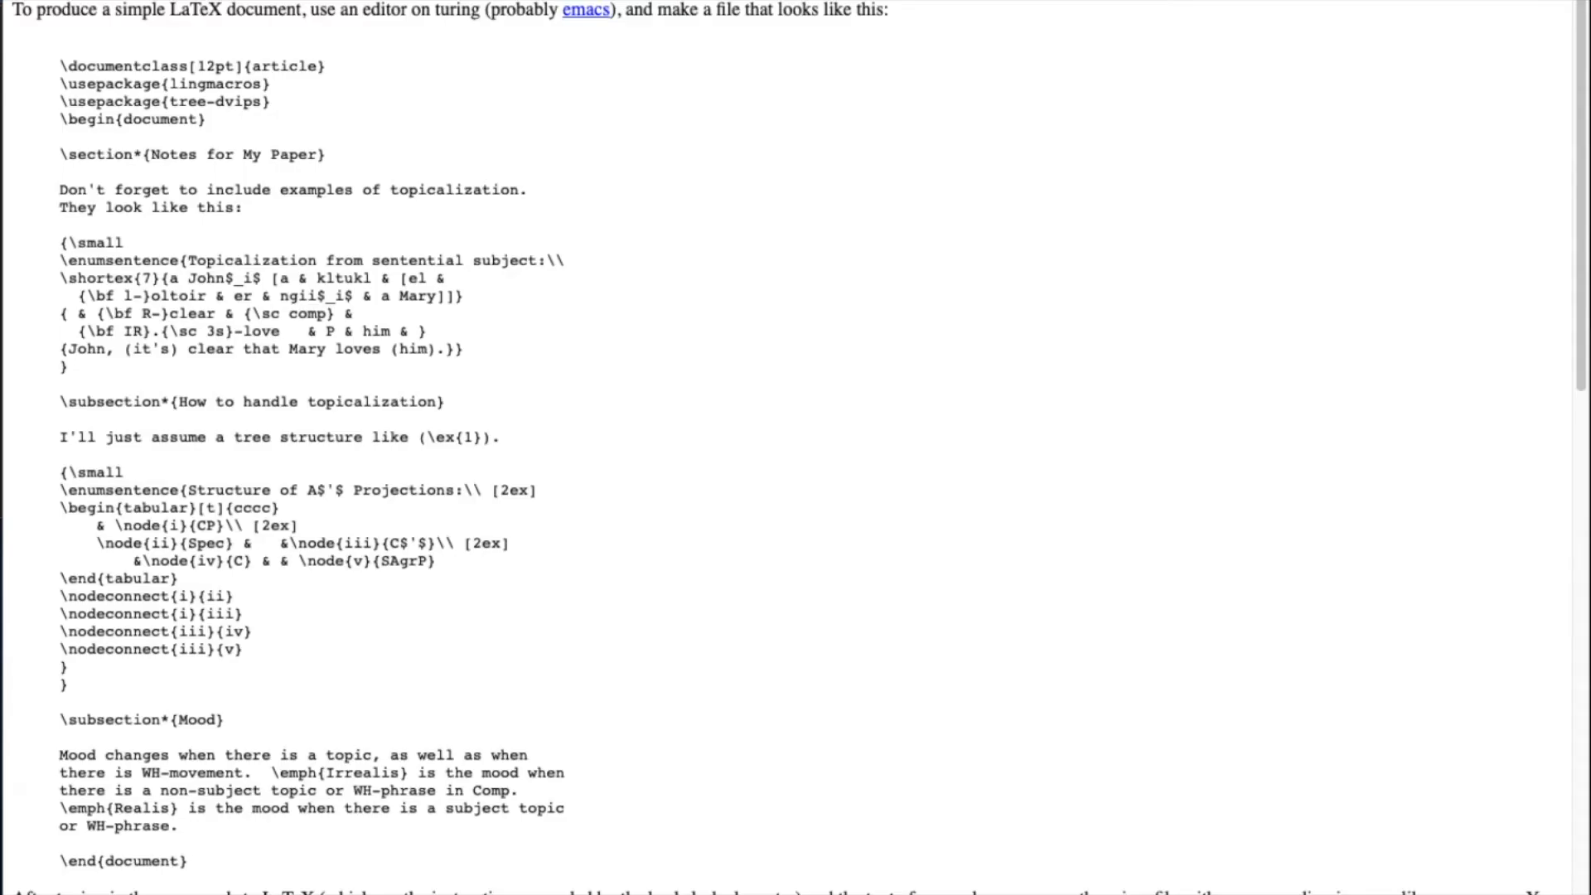
mouse_move(844, 602)
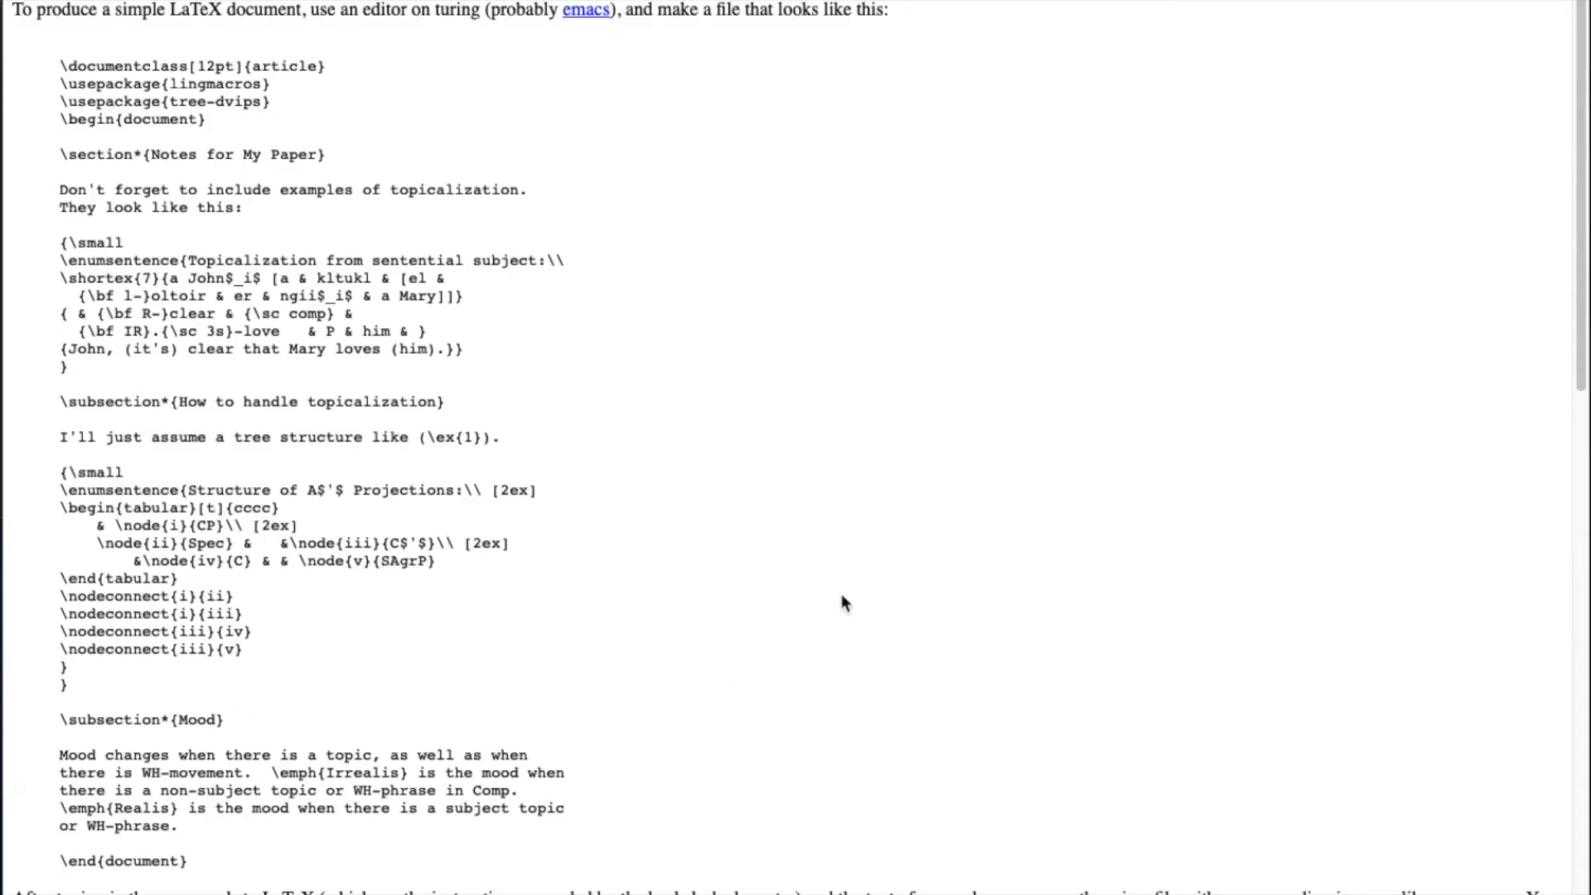
mouse_move(640, 520)
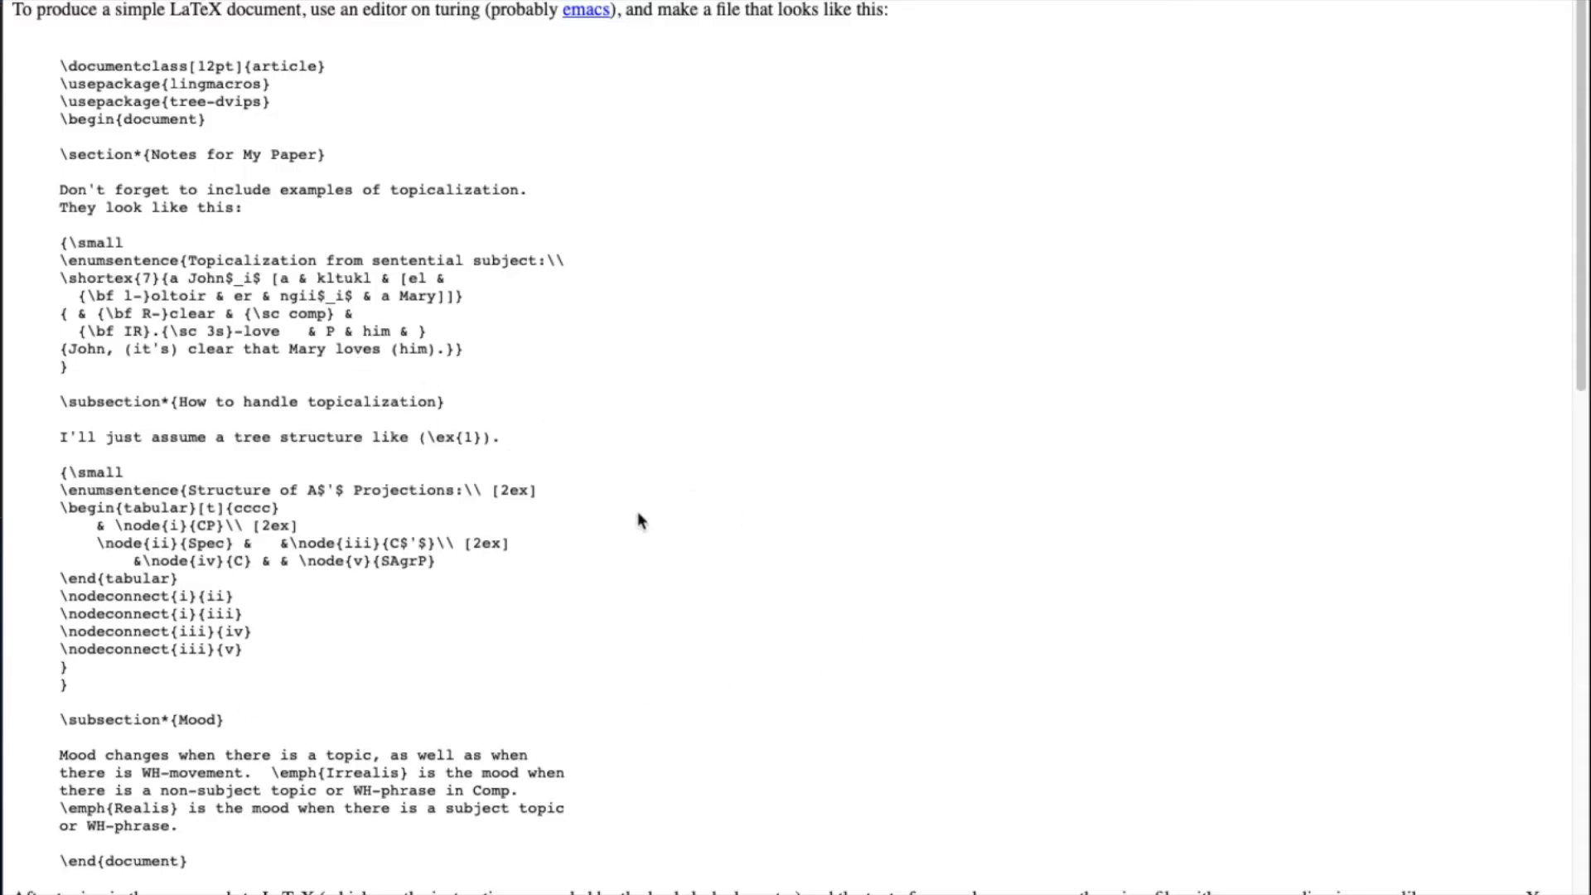
Copy the sample LaTeX source with select-all, then scroll to its rendered output example.
scroll(down, 3)
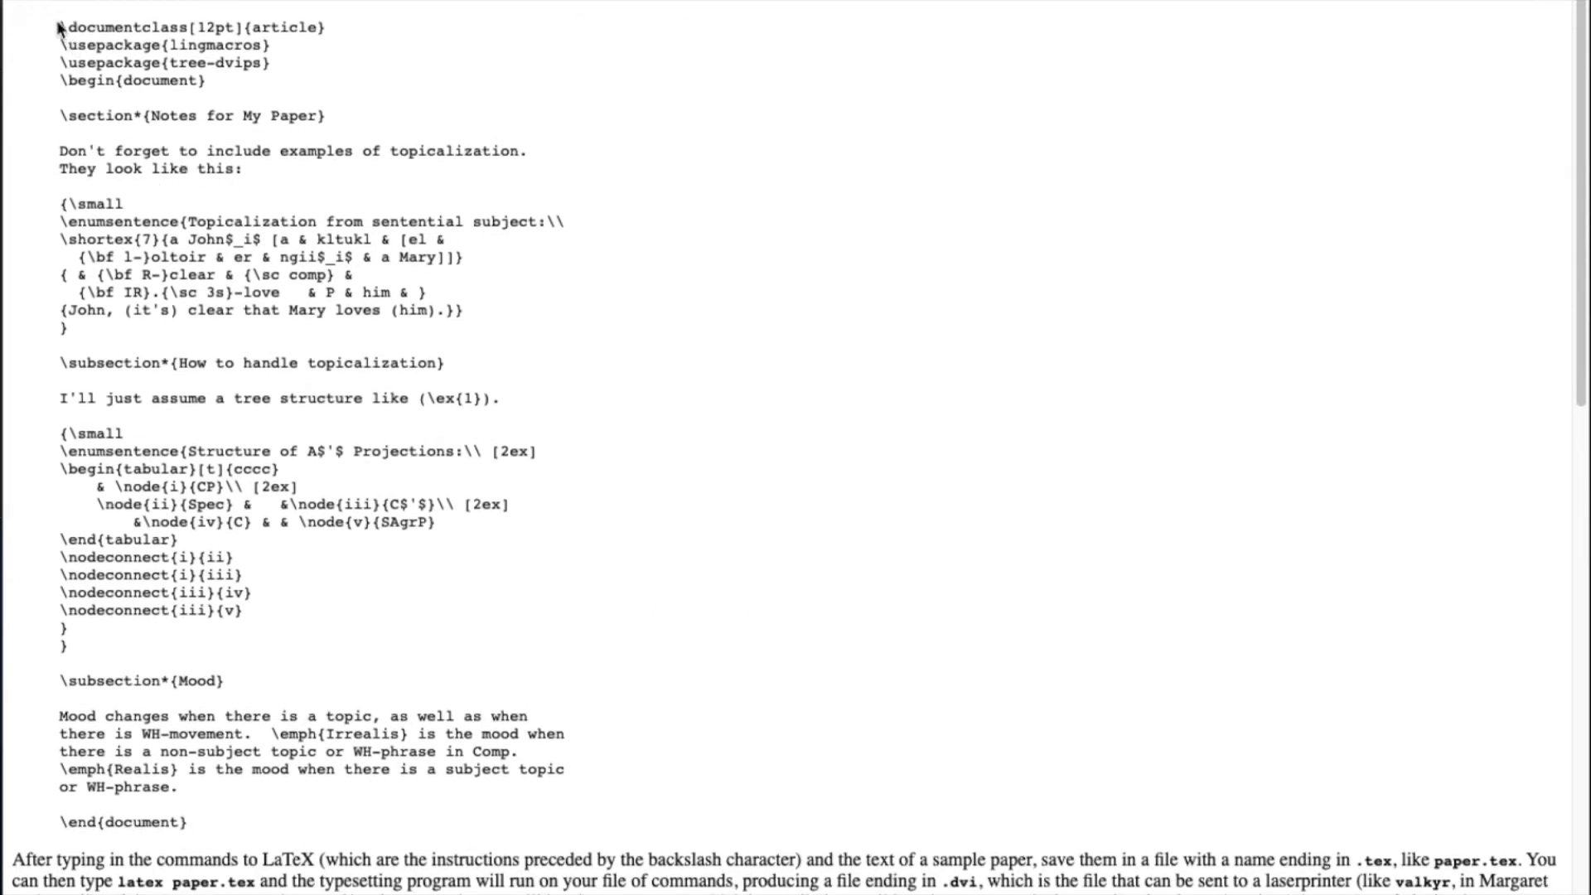
key(ctrl+a)
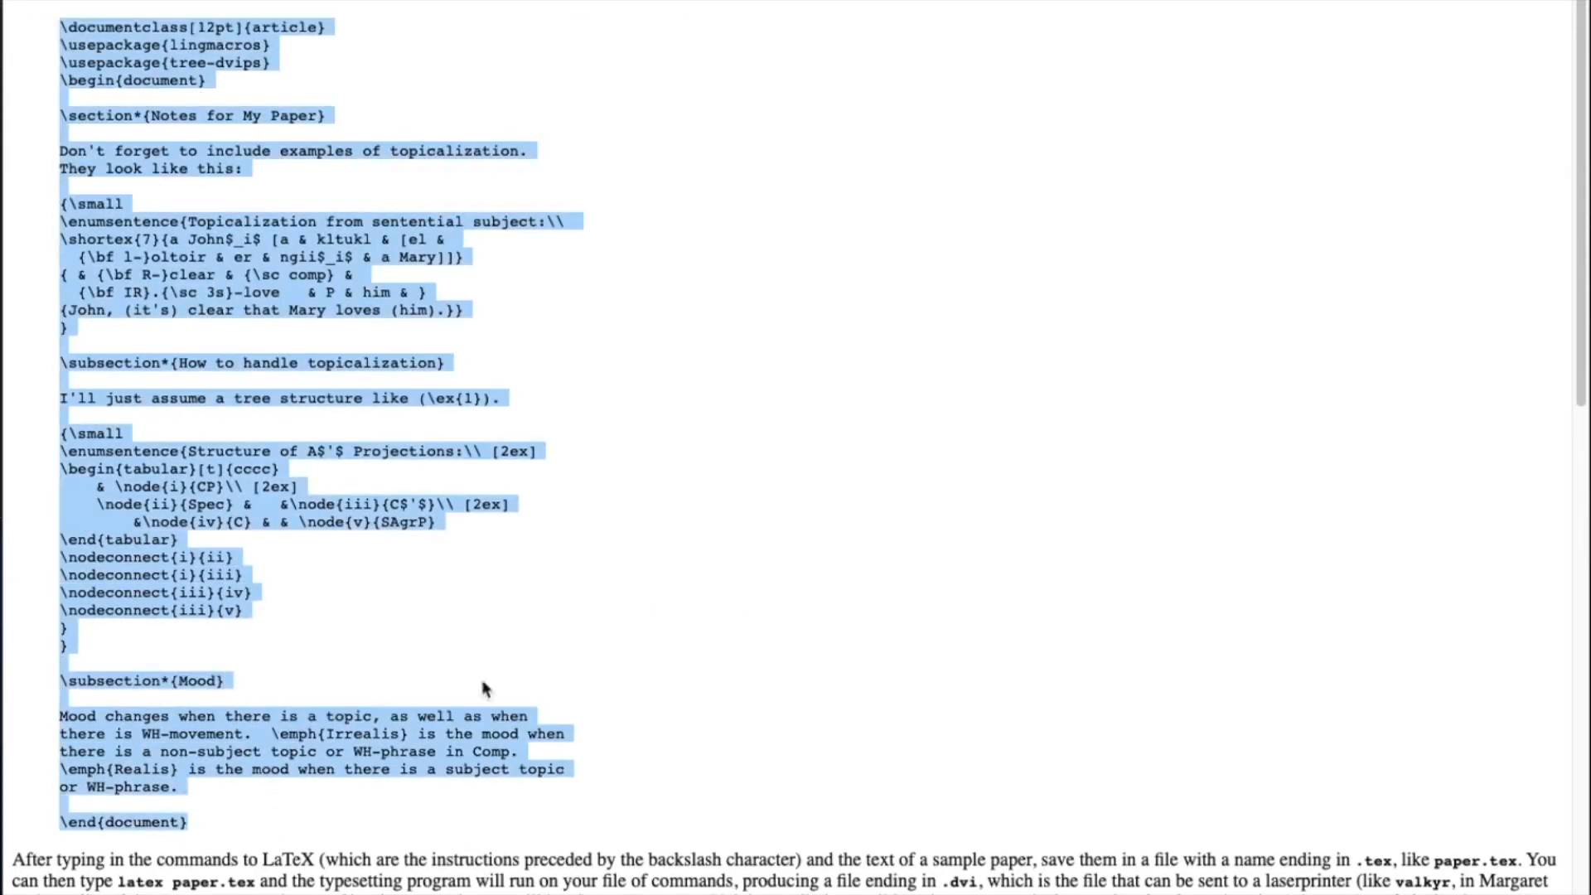
click(352, 309)
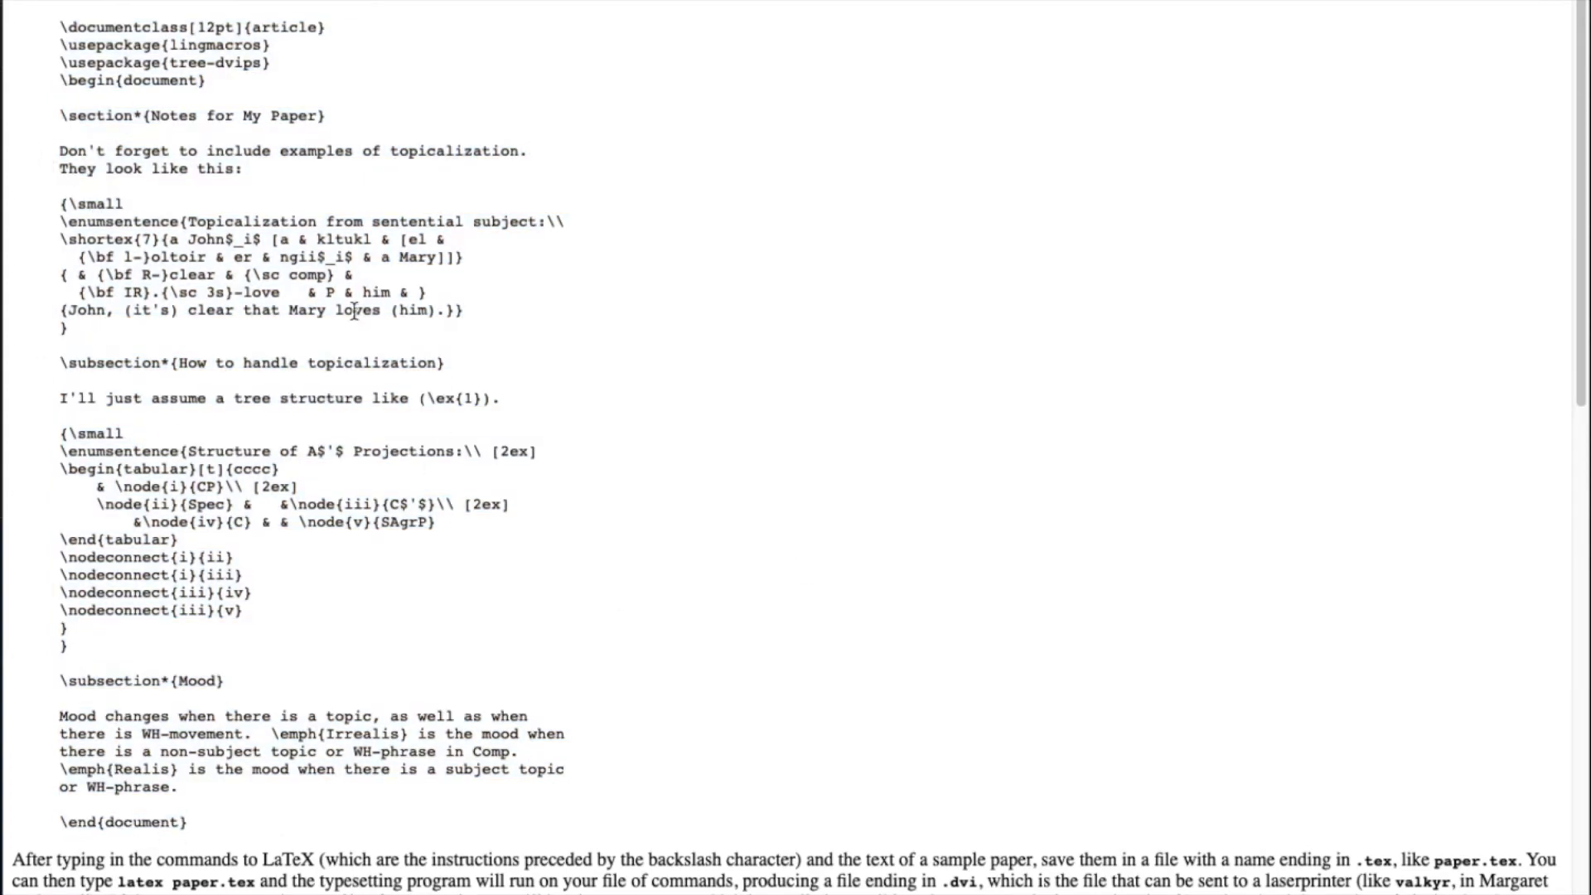
scroll(down, 3)
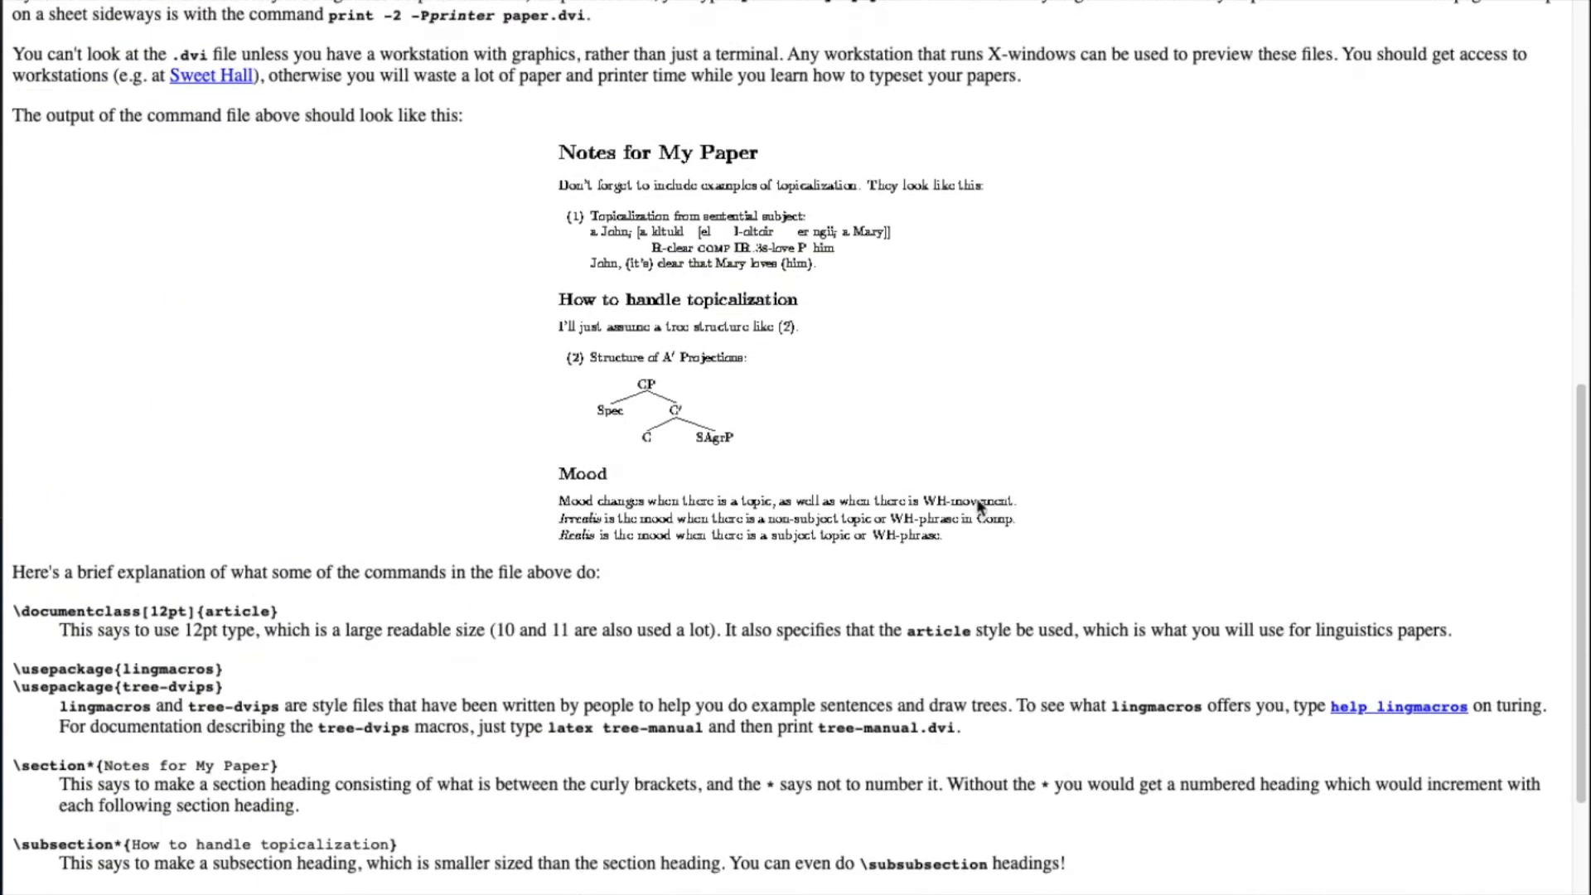
scroll(down, 3)
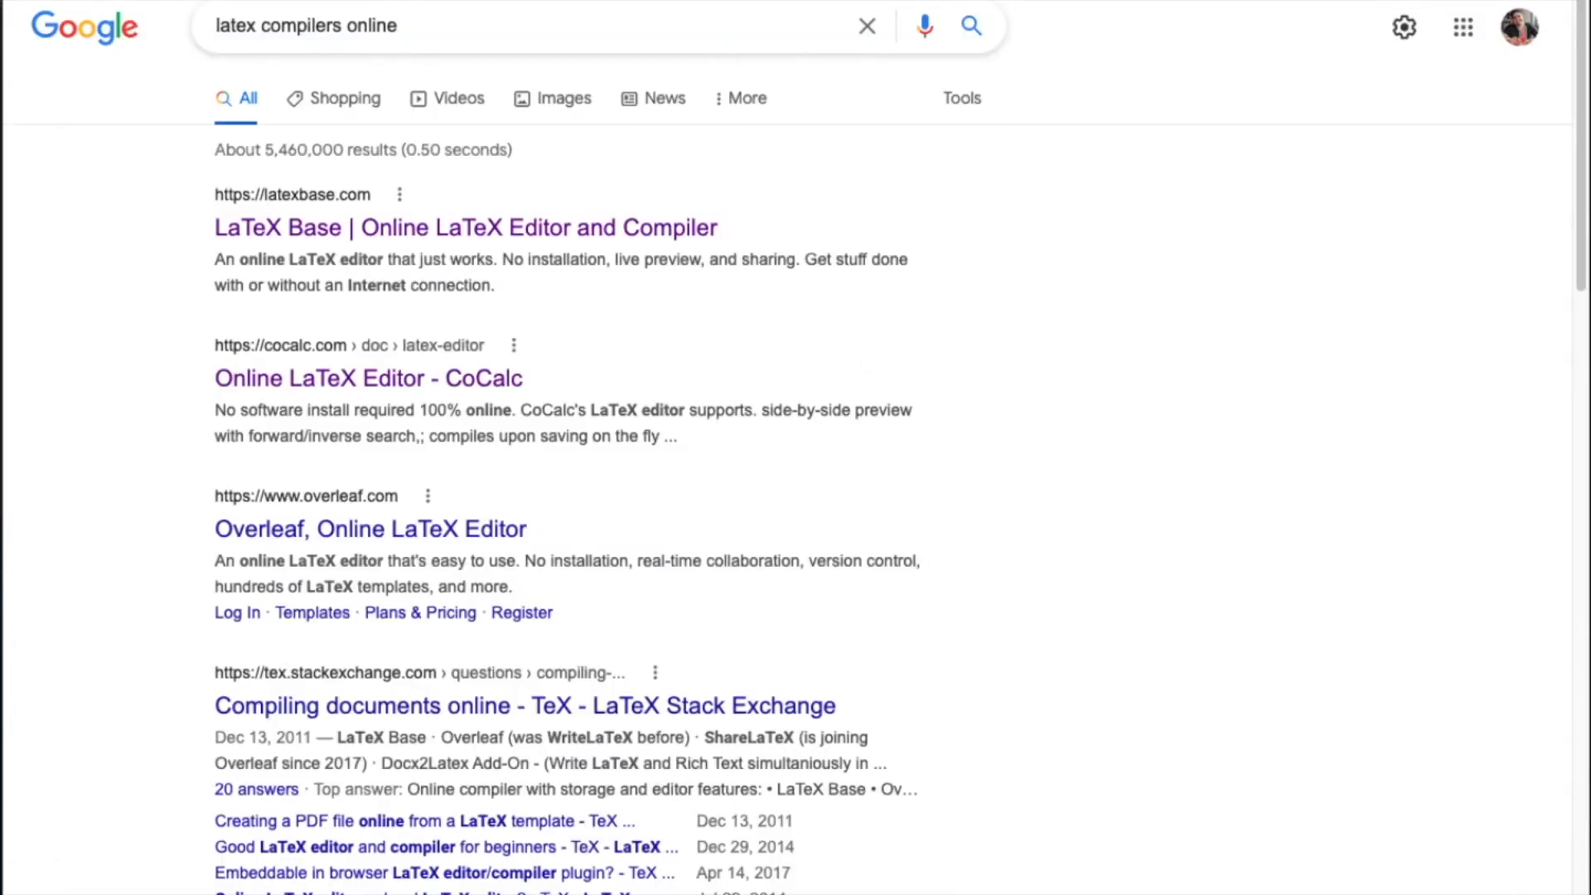
scroll(down, 3)
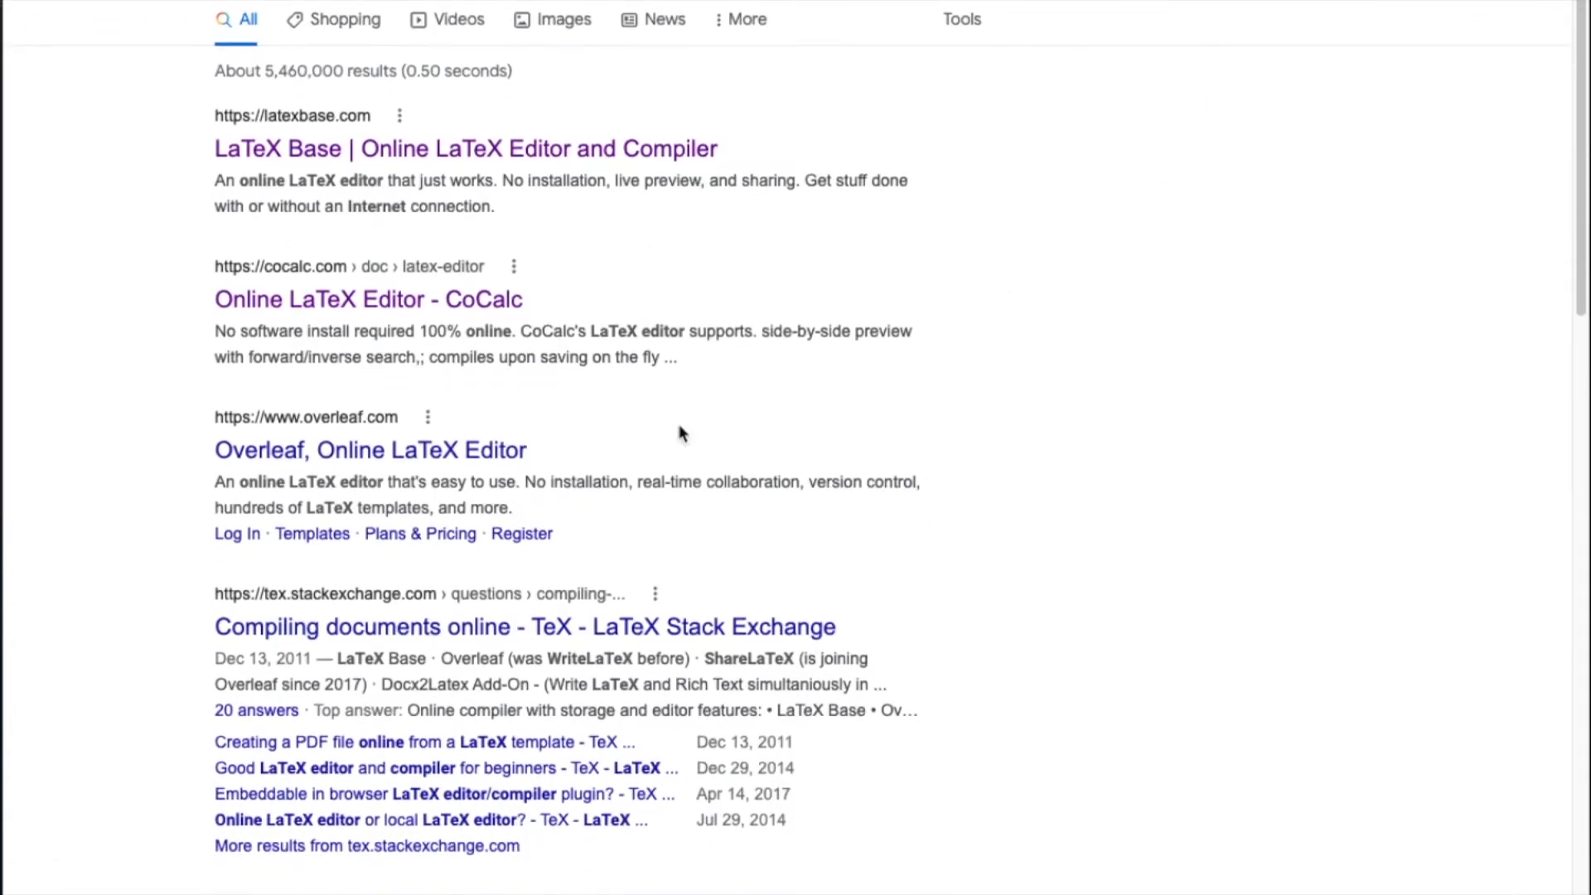
scroll(up, 3)
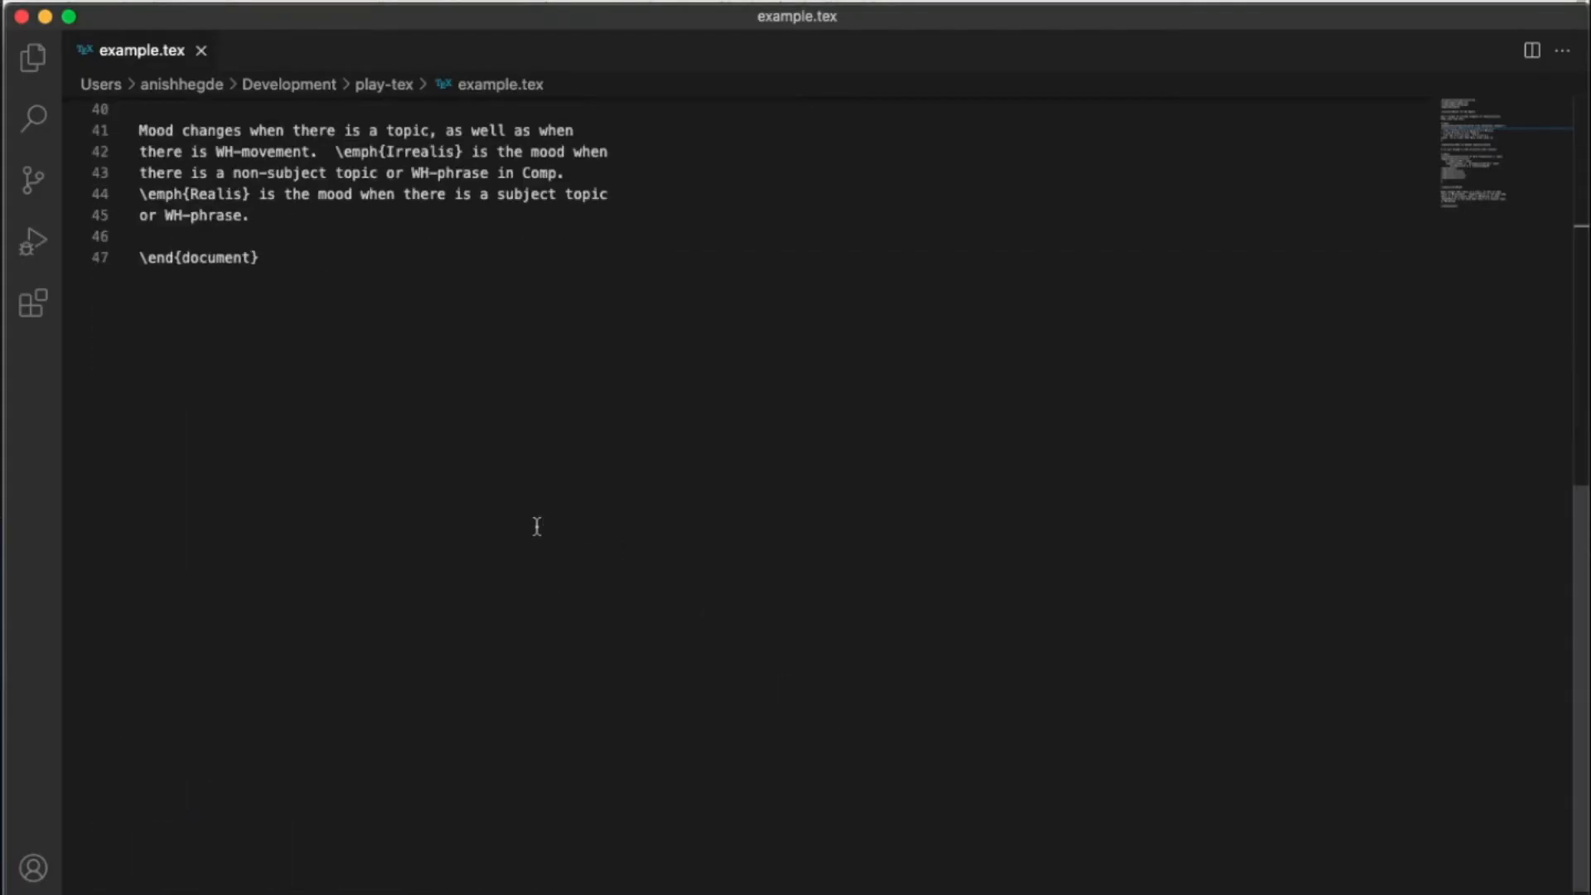
Run 'pdflatex example.tex' in the terminal to produce example.pdf.
scroll(up, 3)
text(pdflatex example.tex)
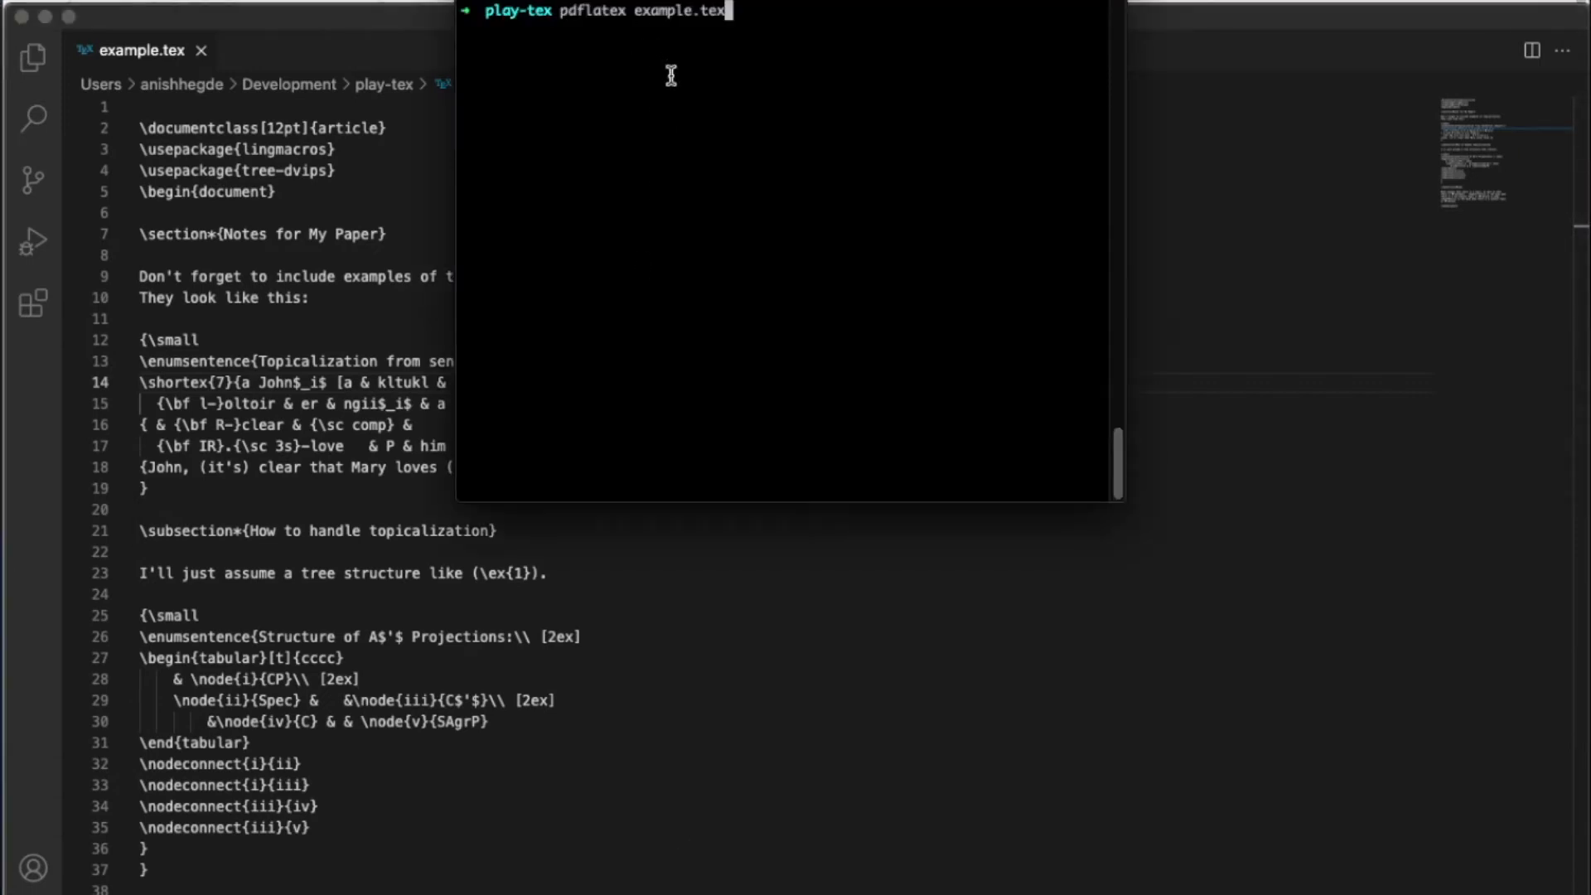
mouse_move(737, 59)
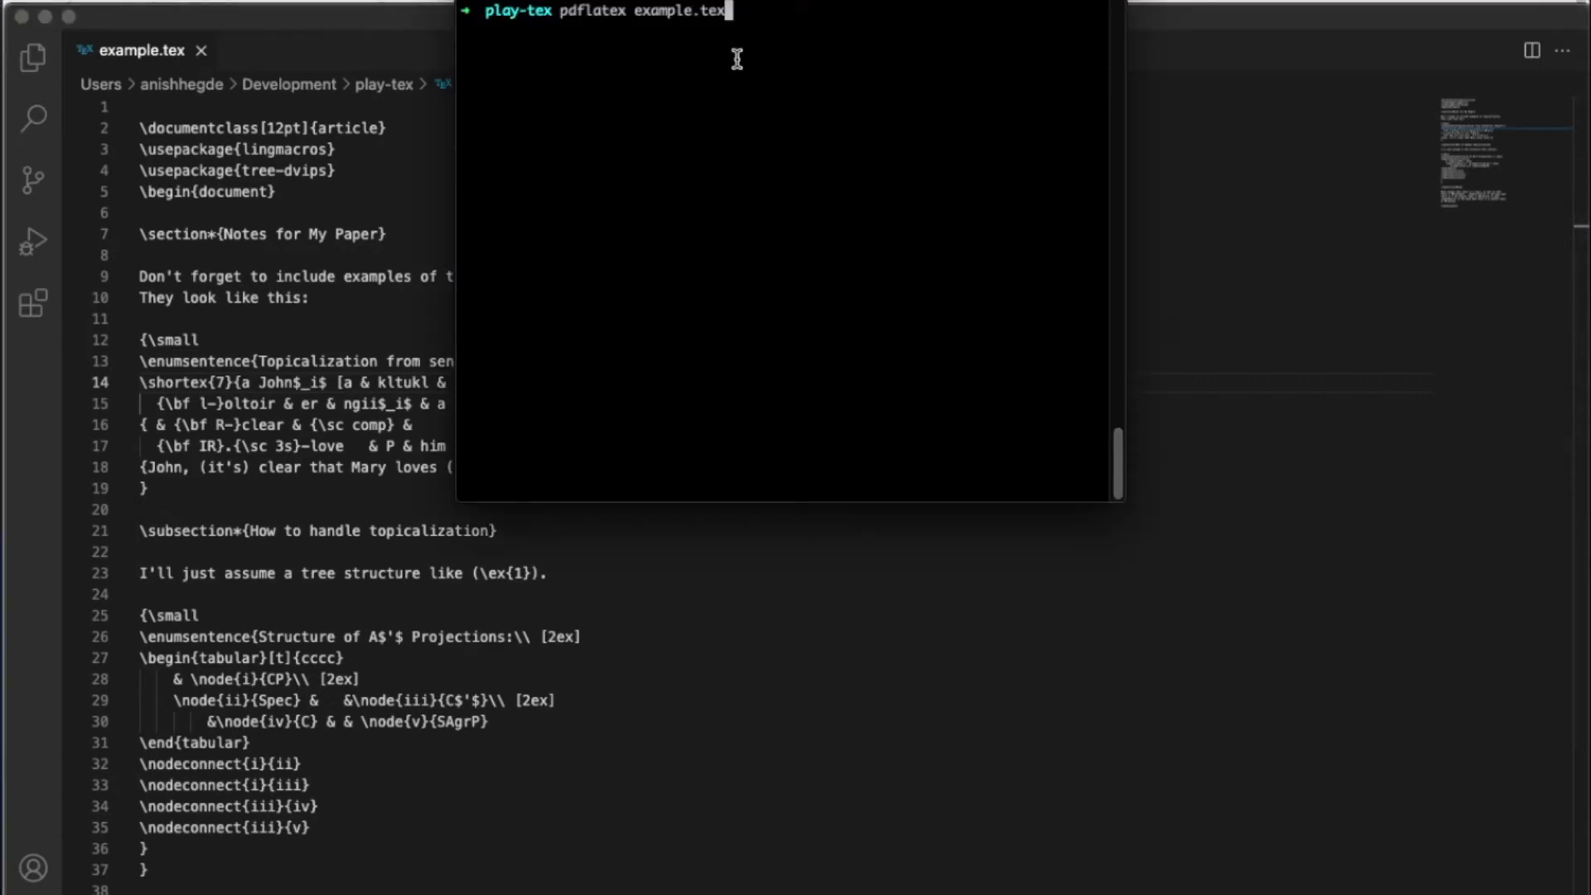
key(Return)
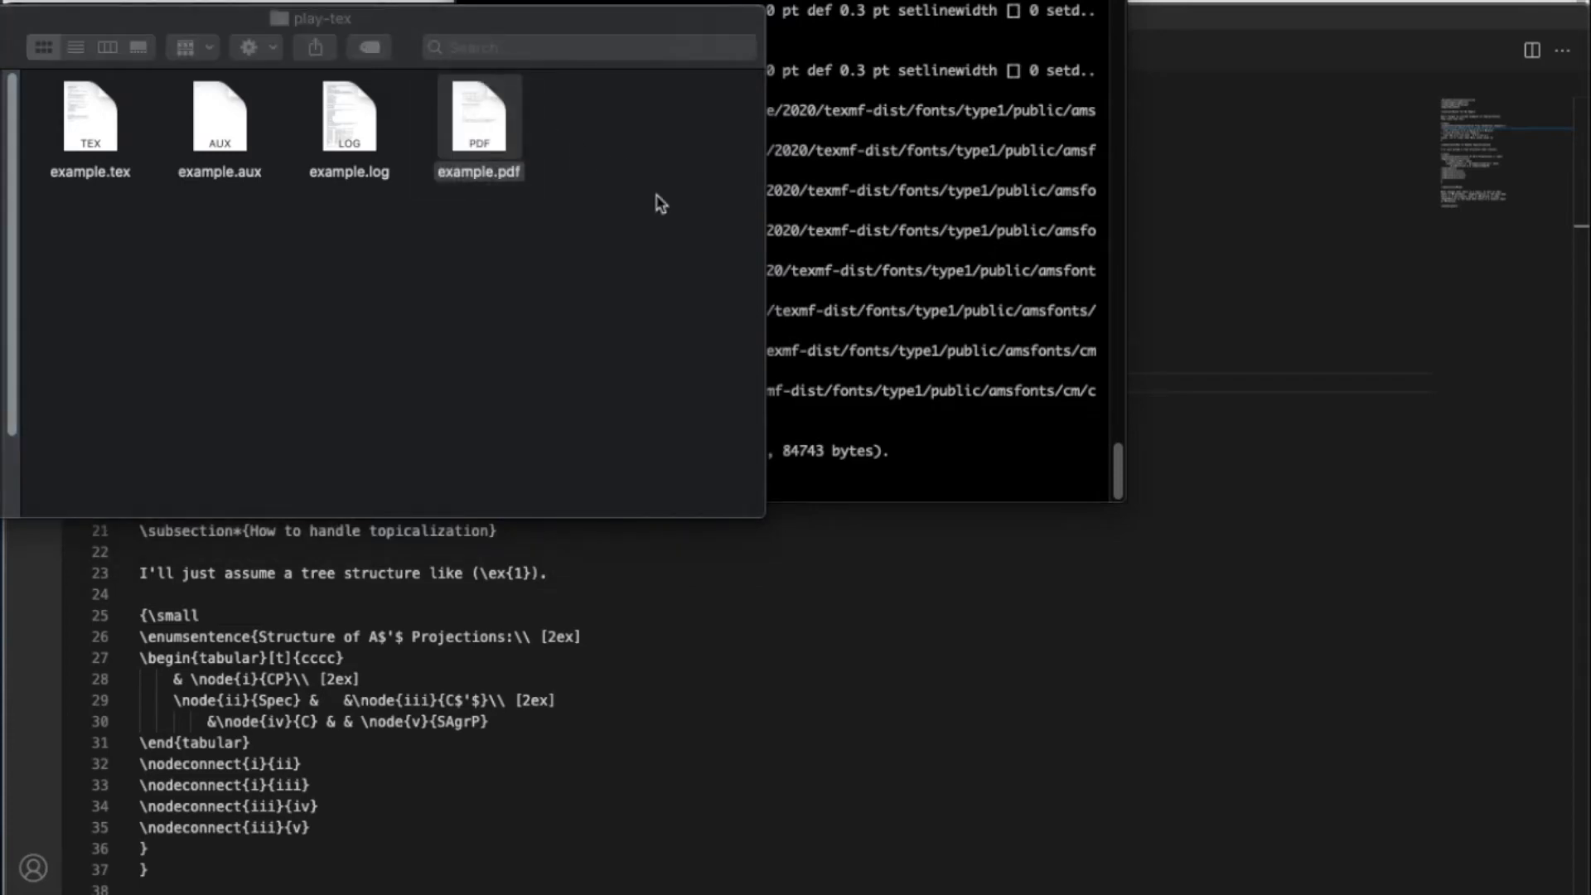
Open example.pdf in Acrobat Reader and expand the Export PDF tool.
double_click(477, 114)
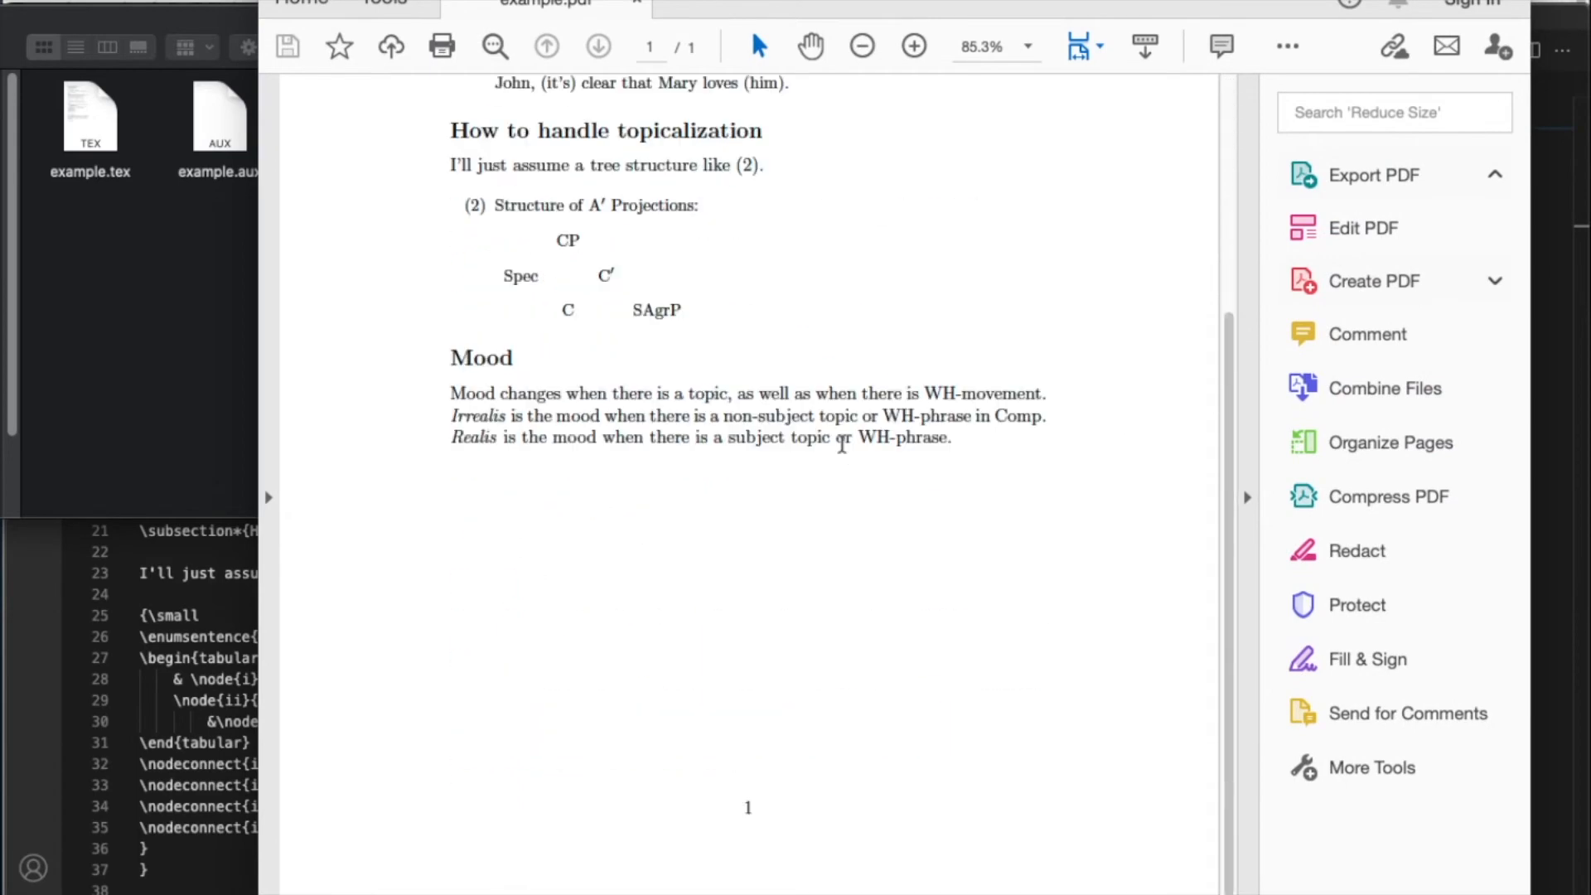
click(1373, 174)
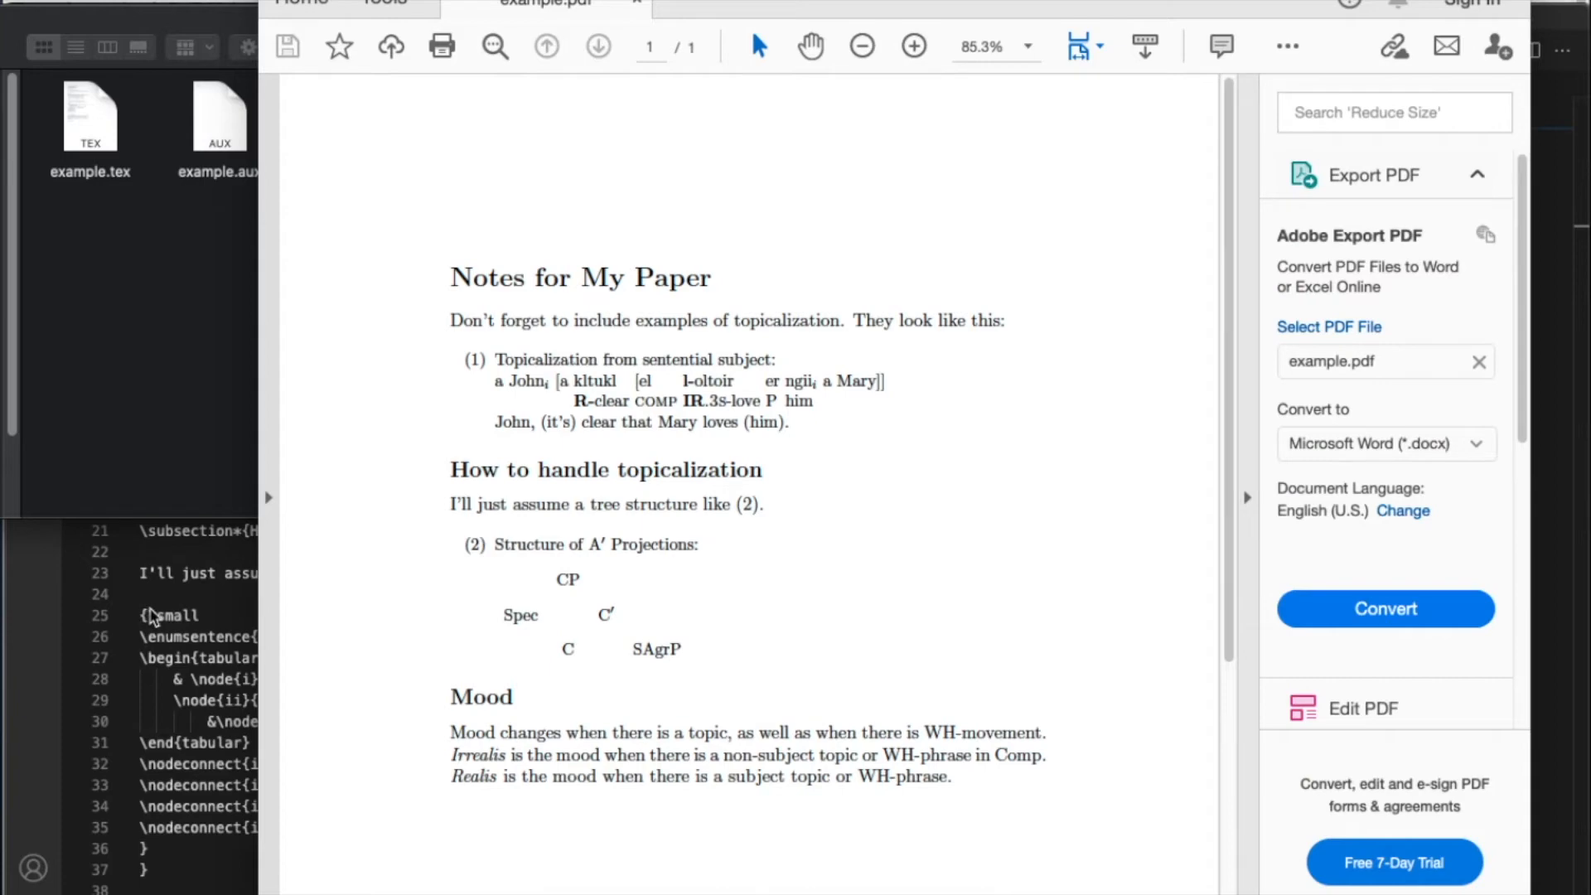
mouse_move(153, 609)
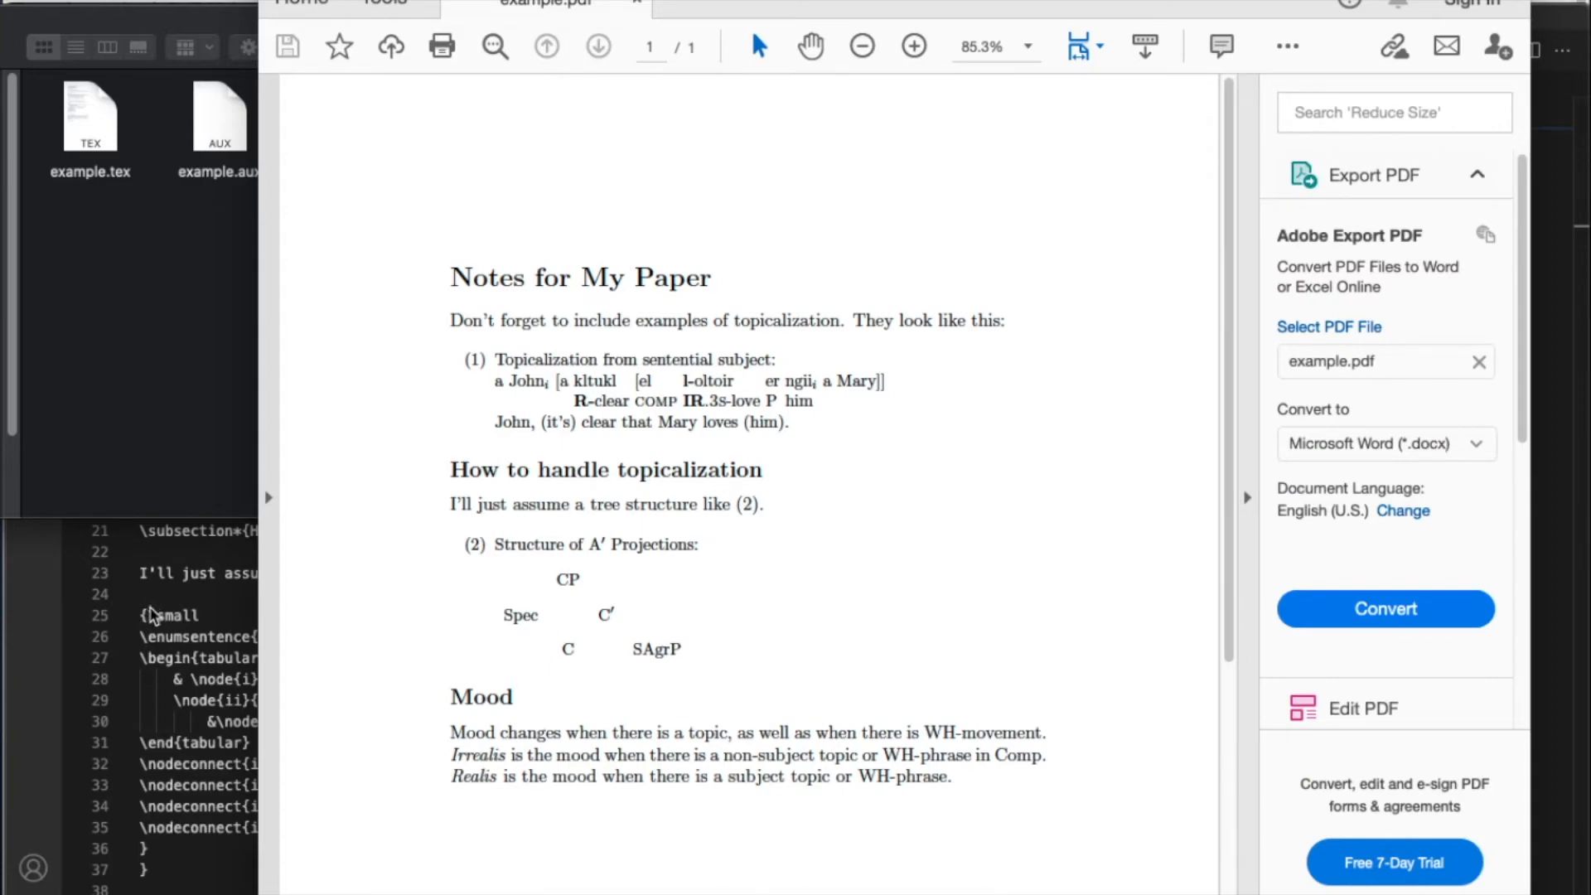
mouse_move(154, 604)
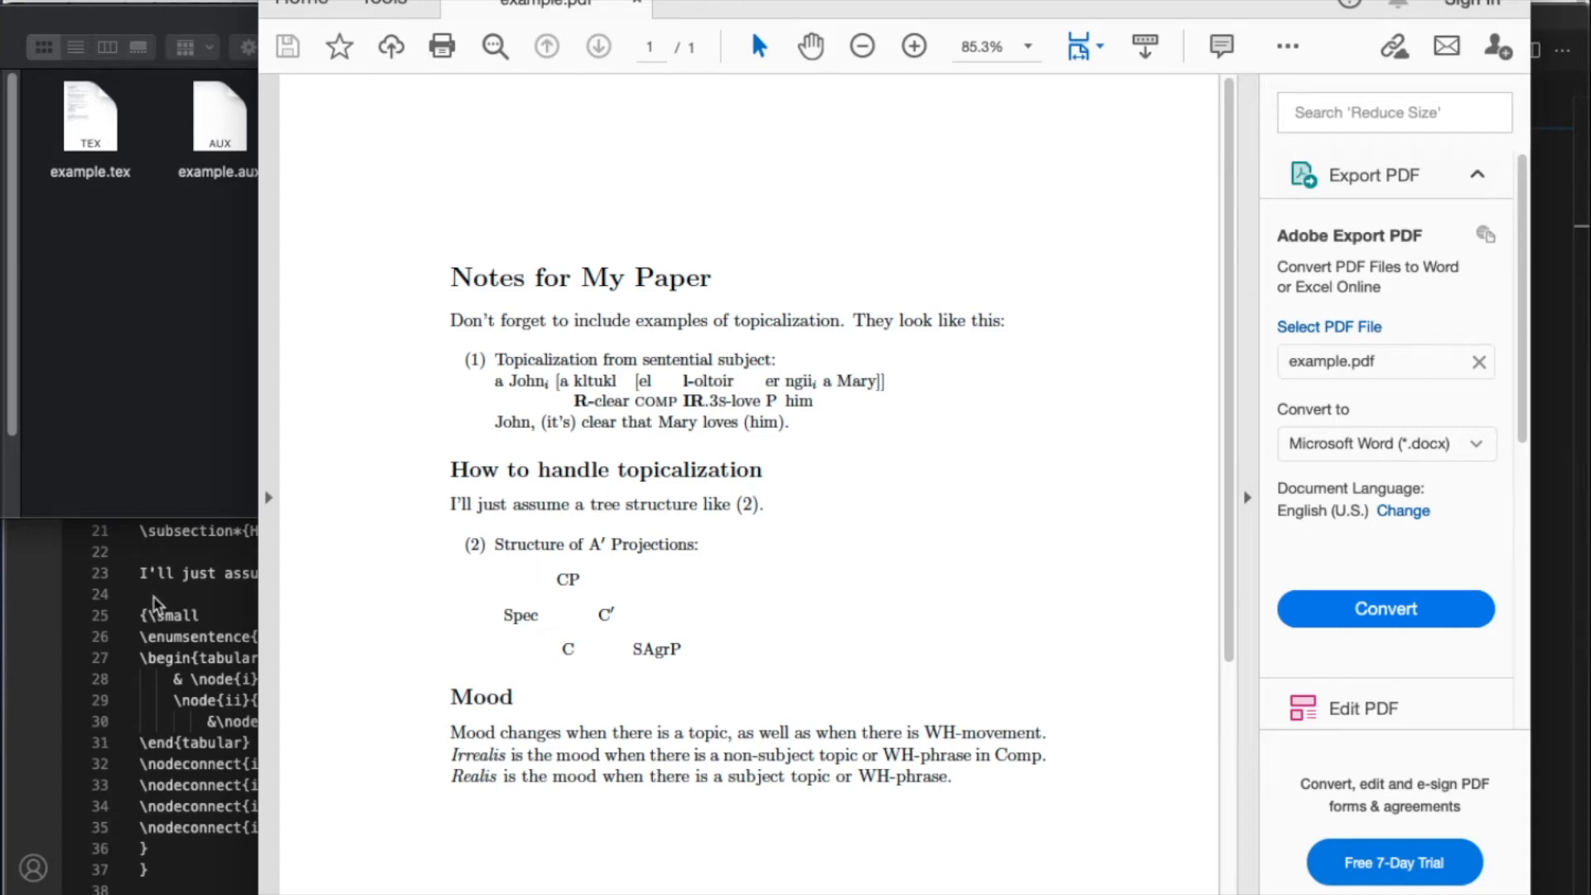
mouse_move(191, 573)
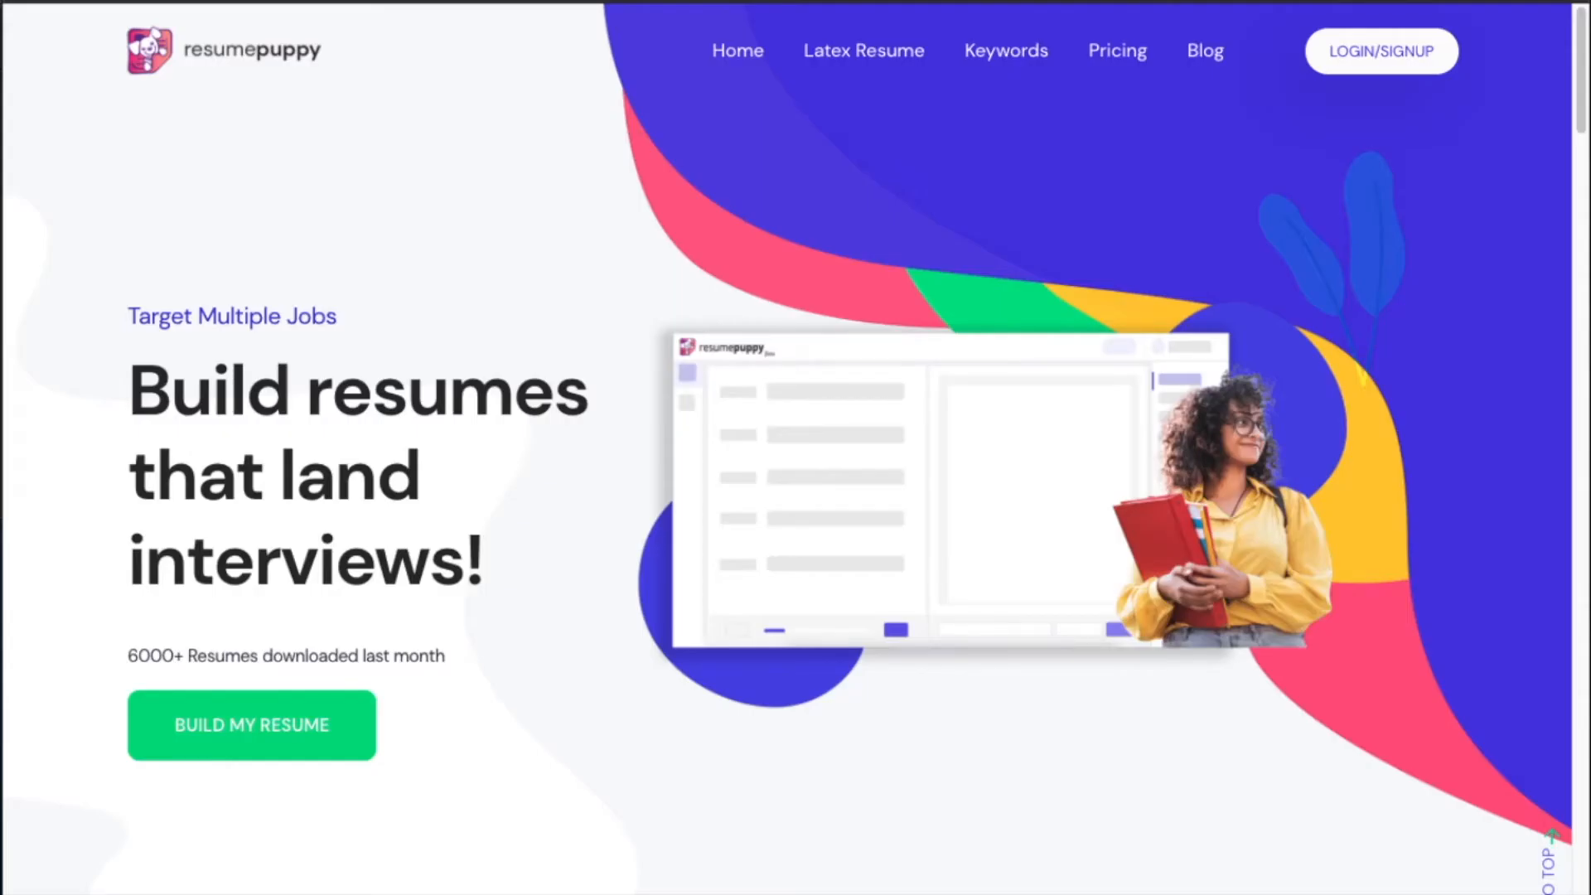
mouse_move(40, 717)
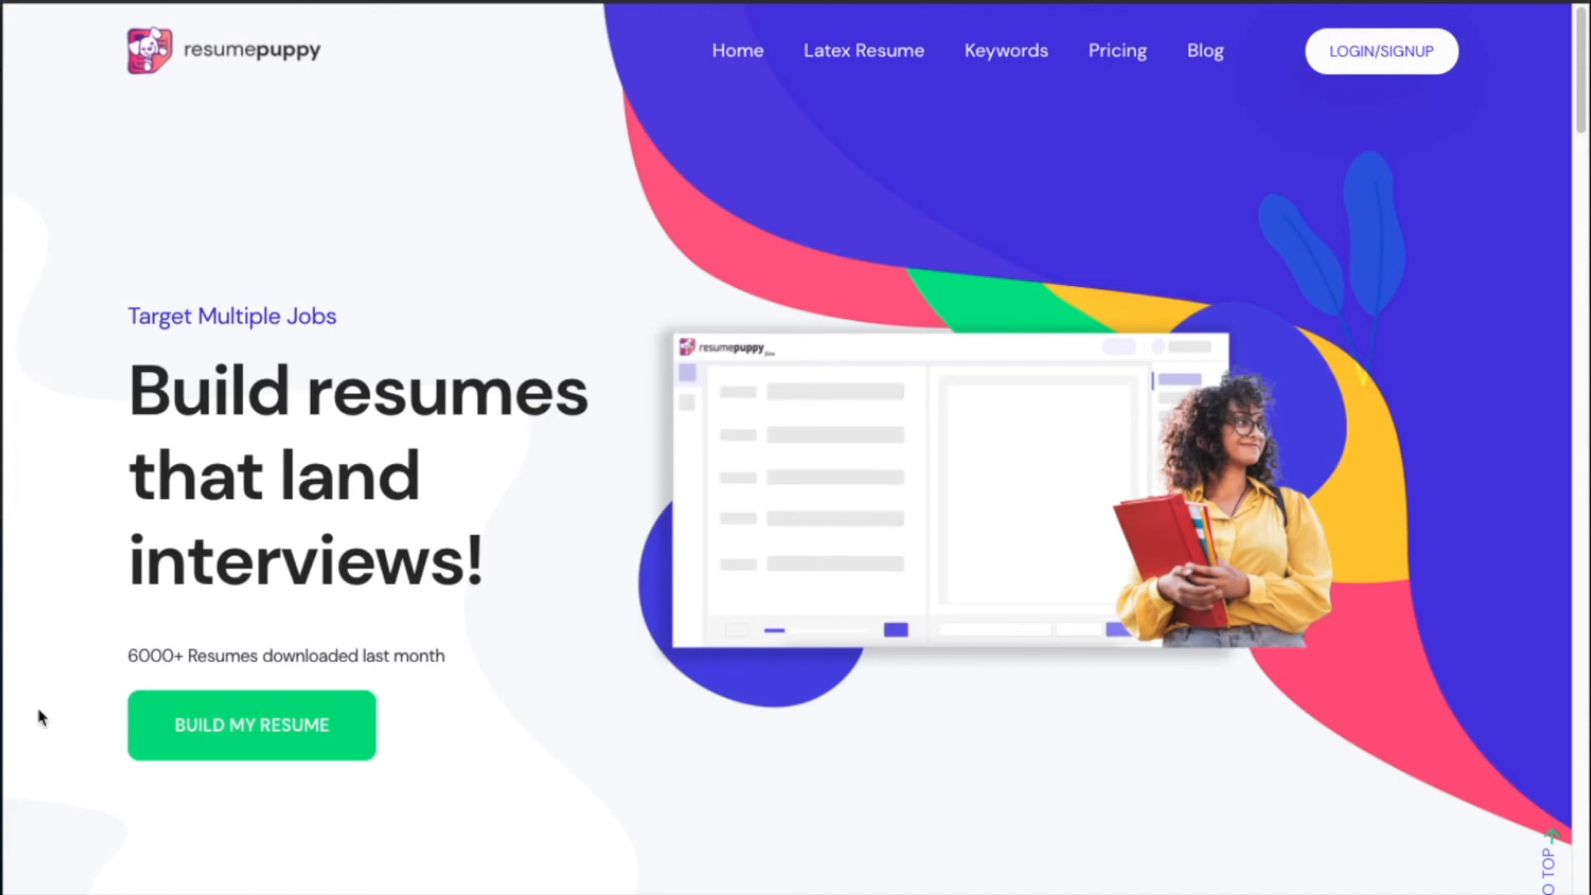
mouse_move(1382, 64)
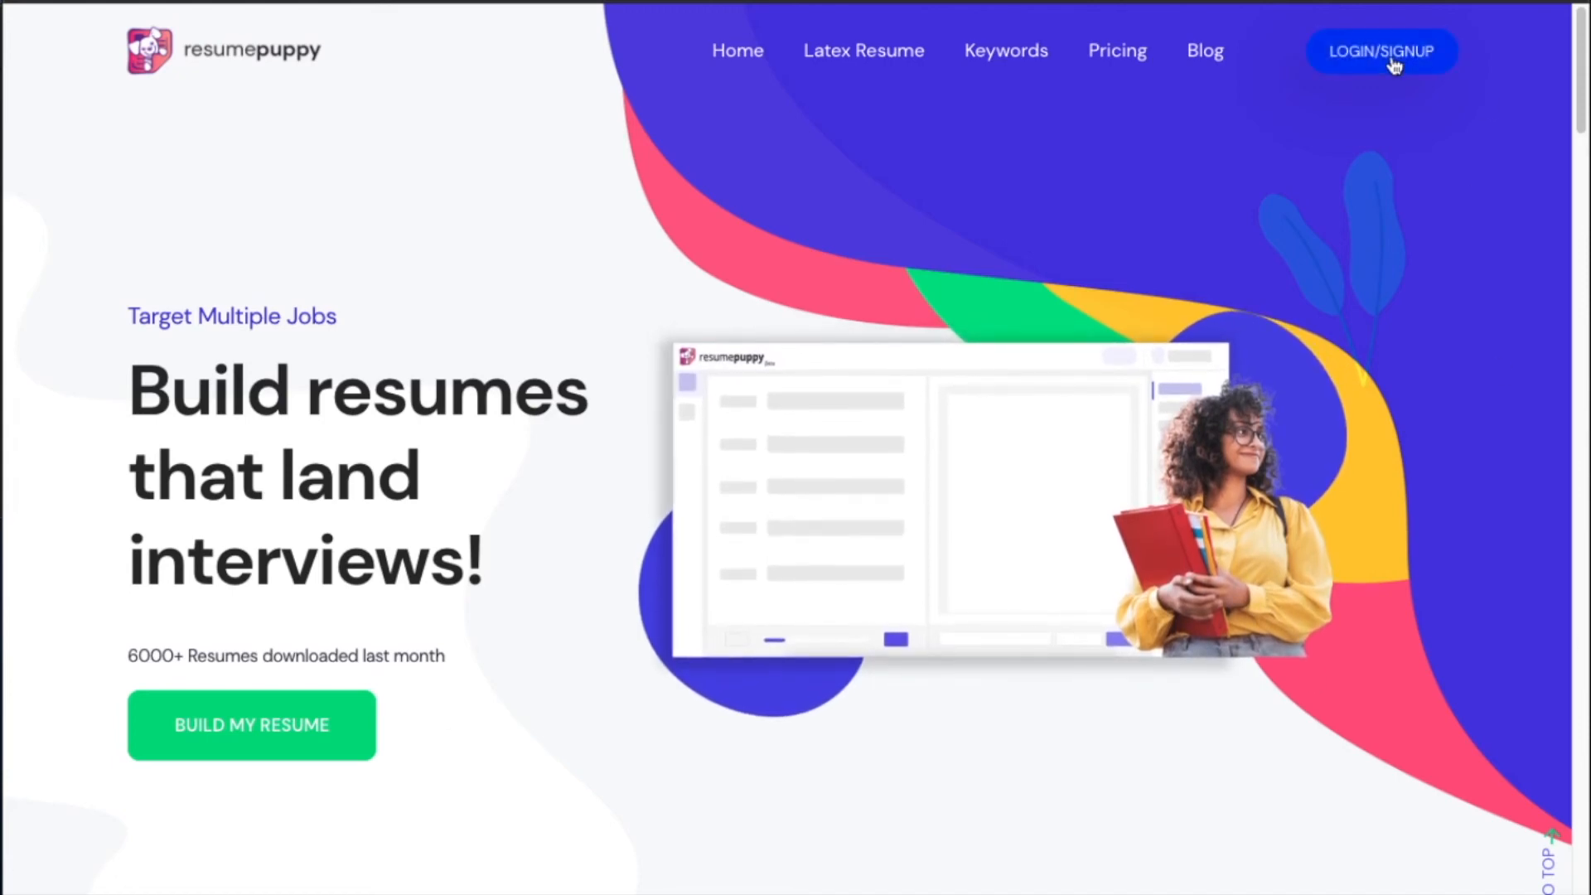
Log in to ResumePuppy to reach the resume form editor.
click(1381, 50)
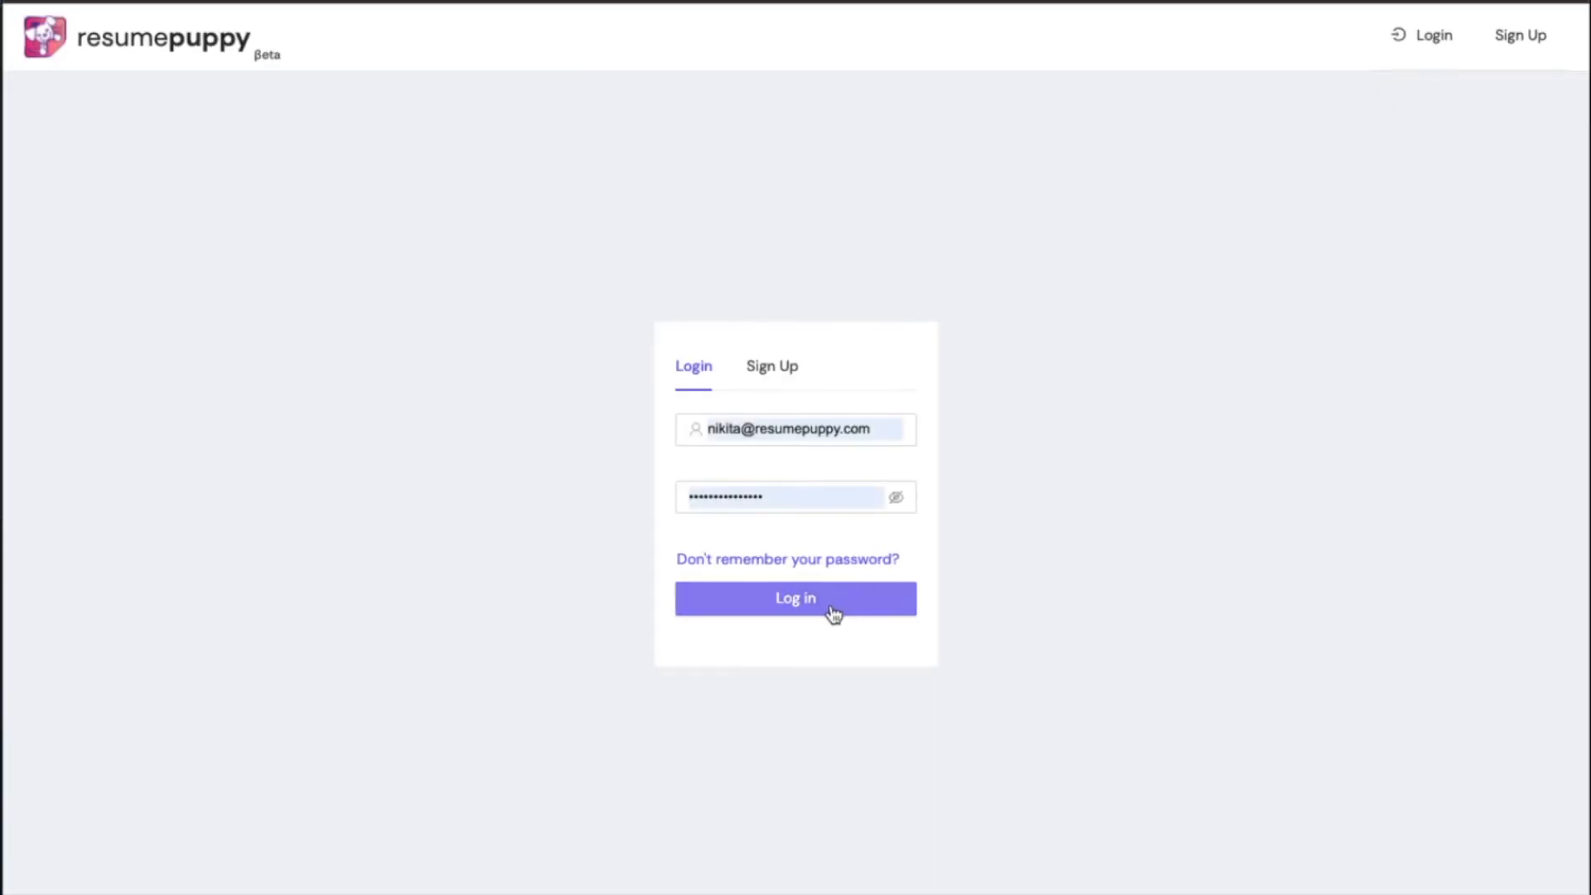
click(795, 597)
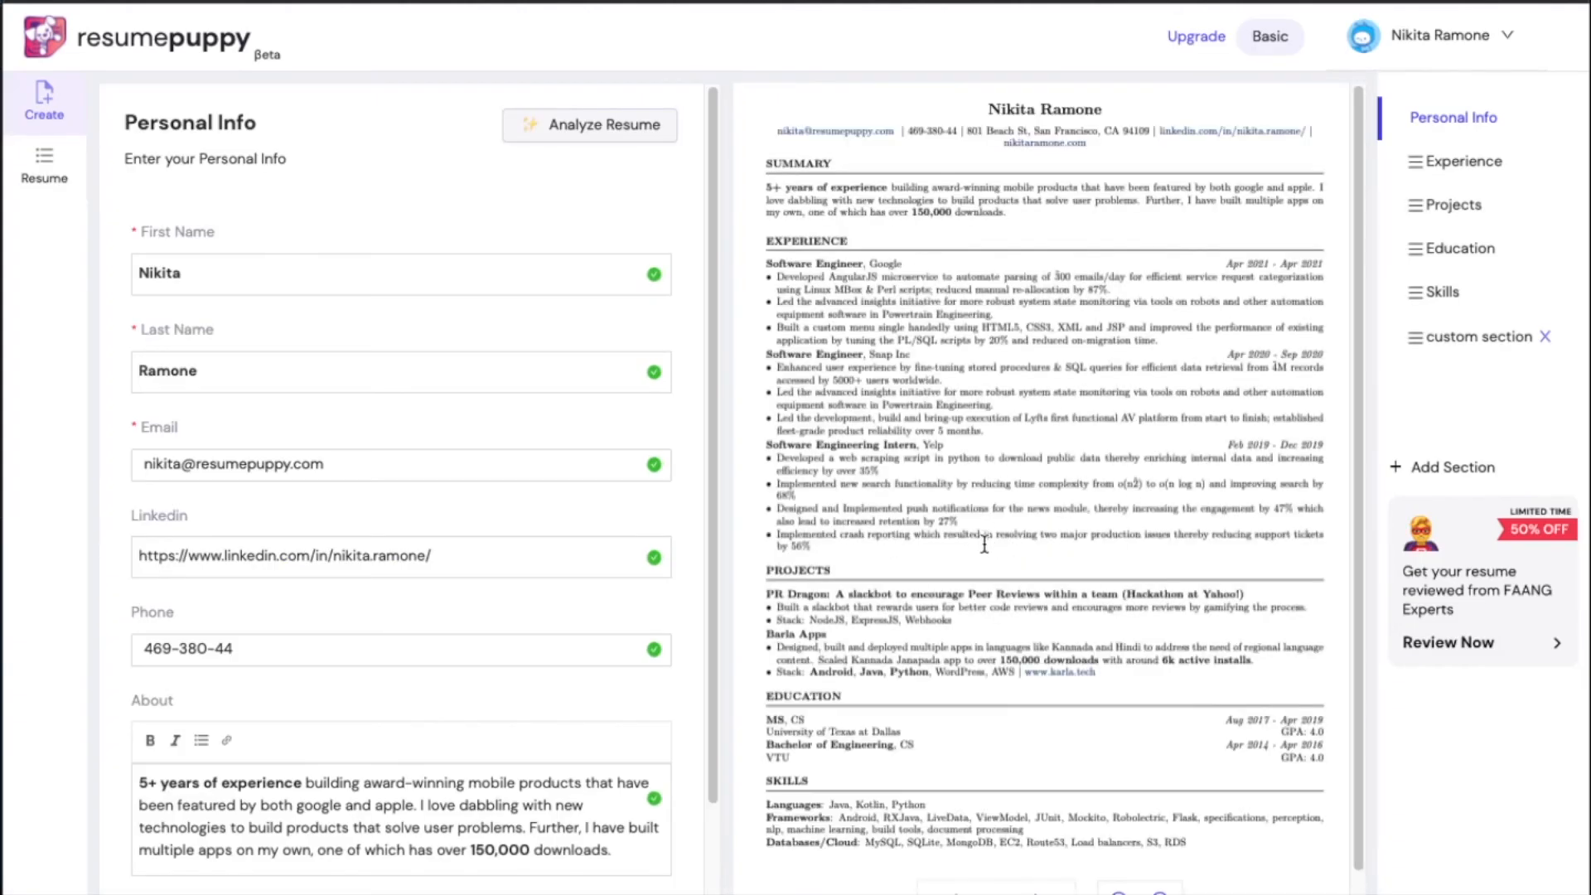
mouse_move(329, 604)
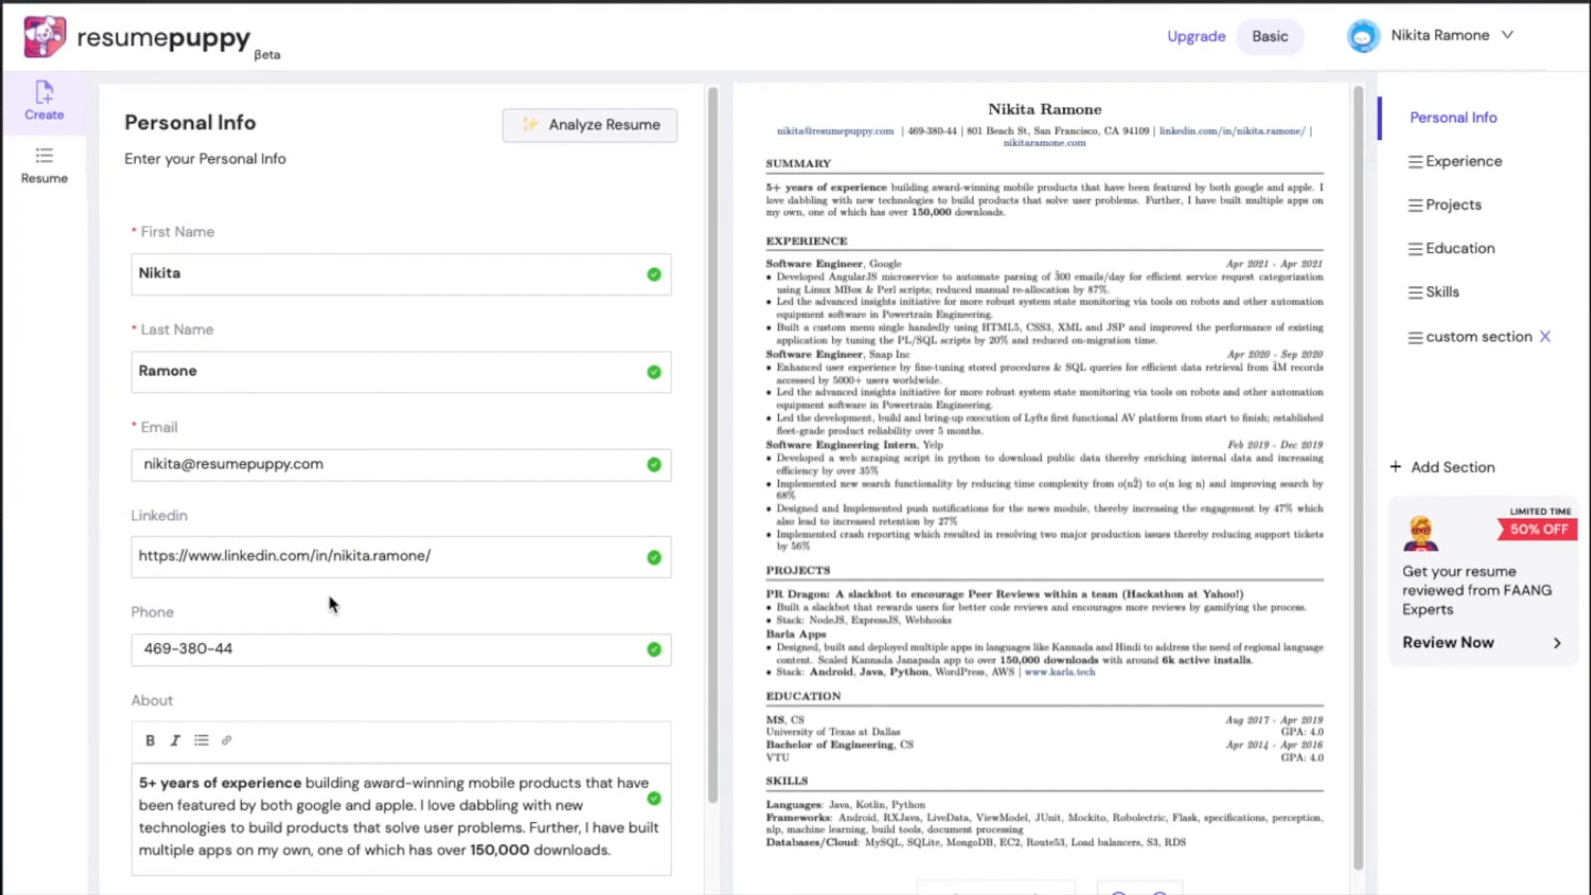
mouse_move(466, 591)
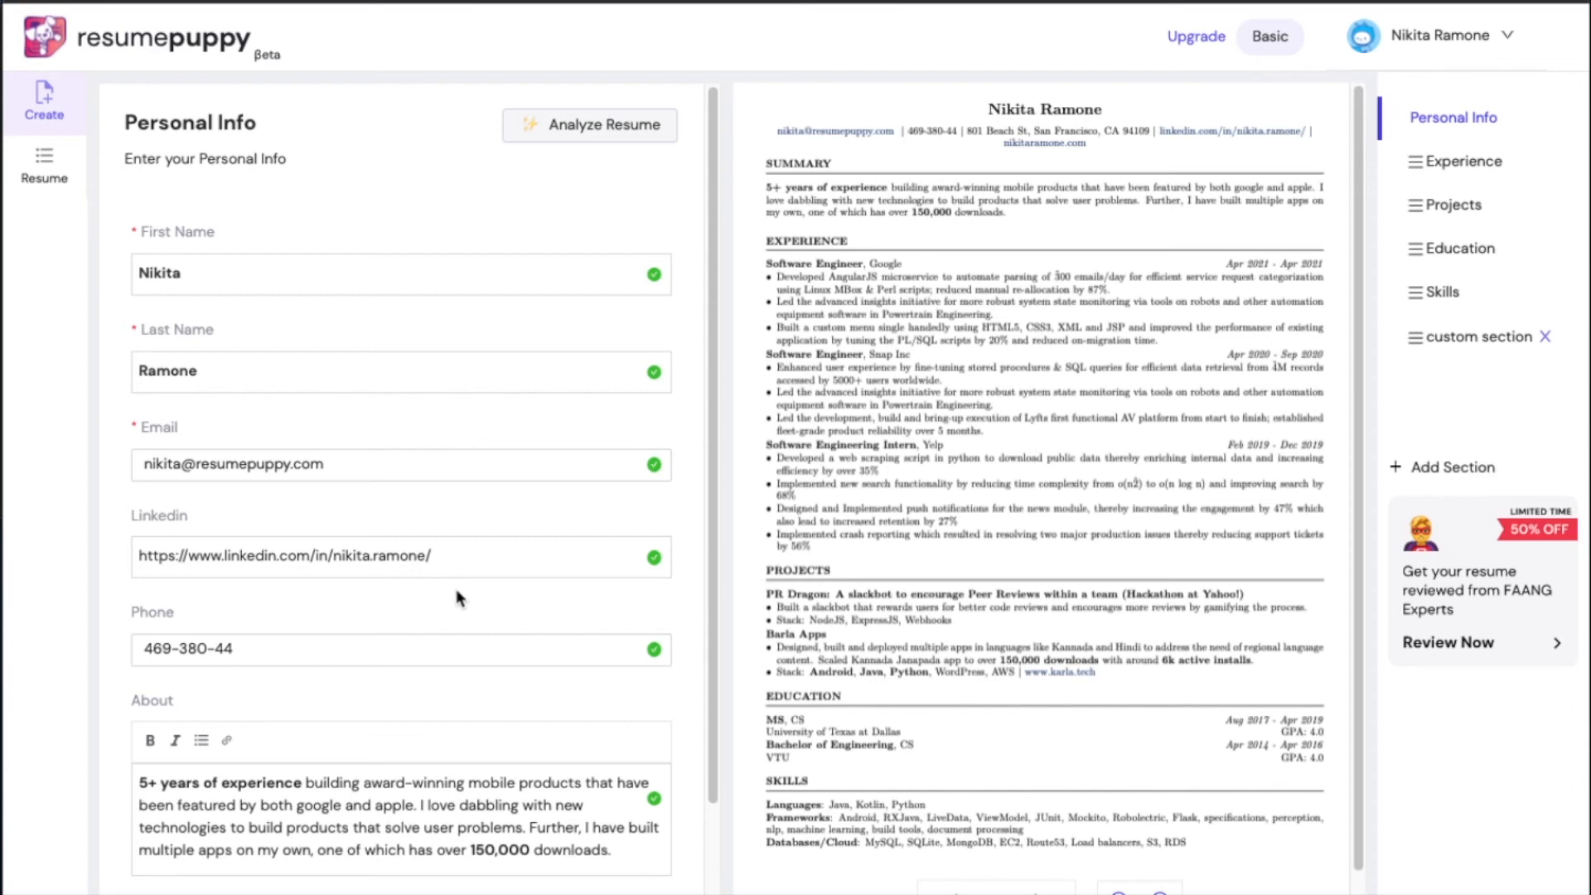
mouse_move(443, 601)
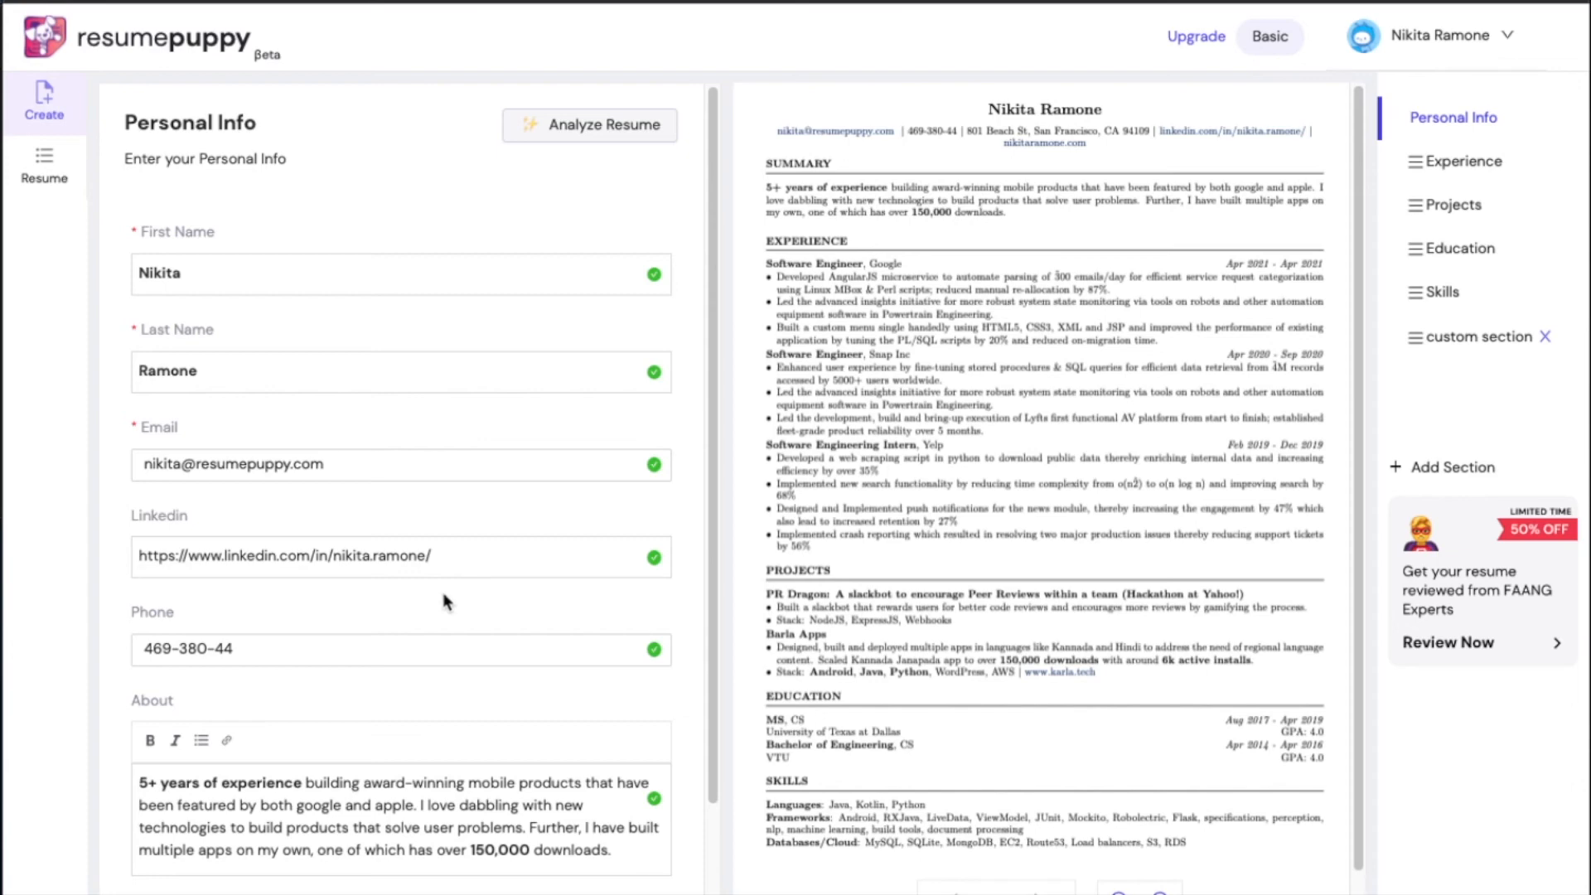
Scroll the Personal Info fields and jump to the Experience section's Google Software Engineer entry.
scroll(down, 3)
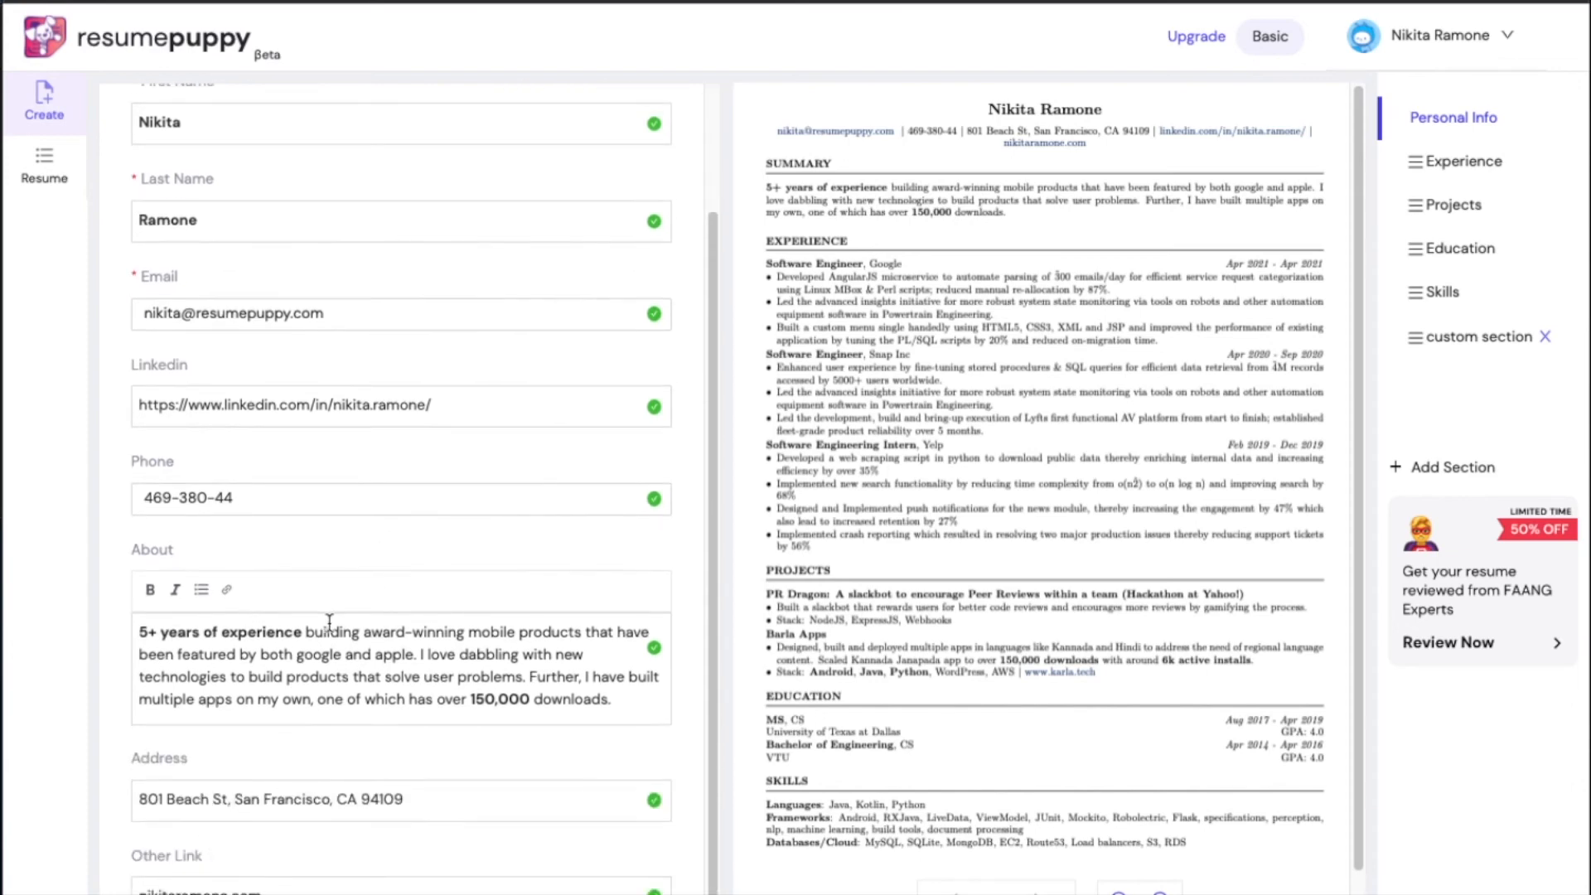
mouse_move(583, 540)
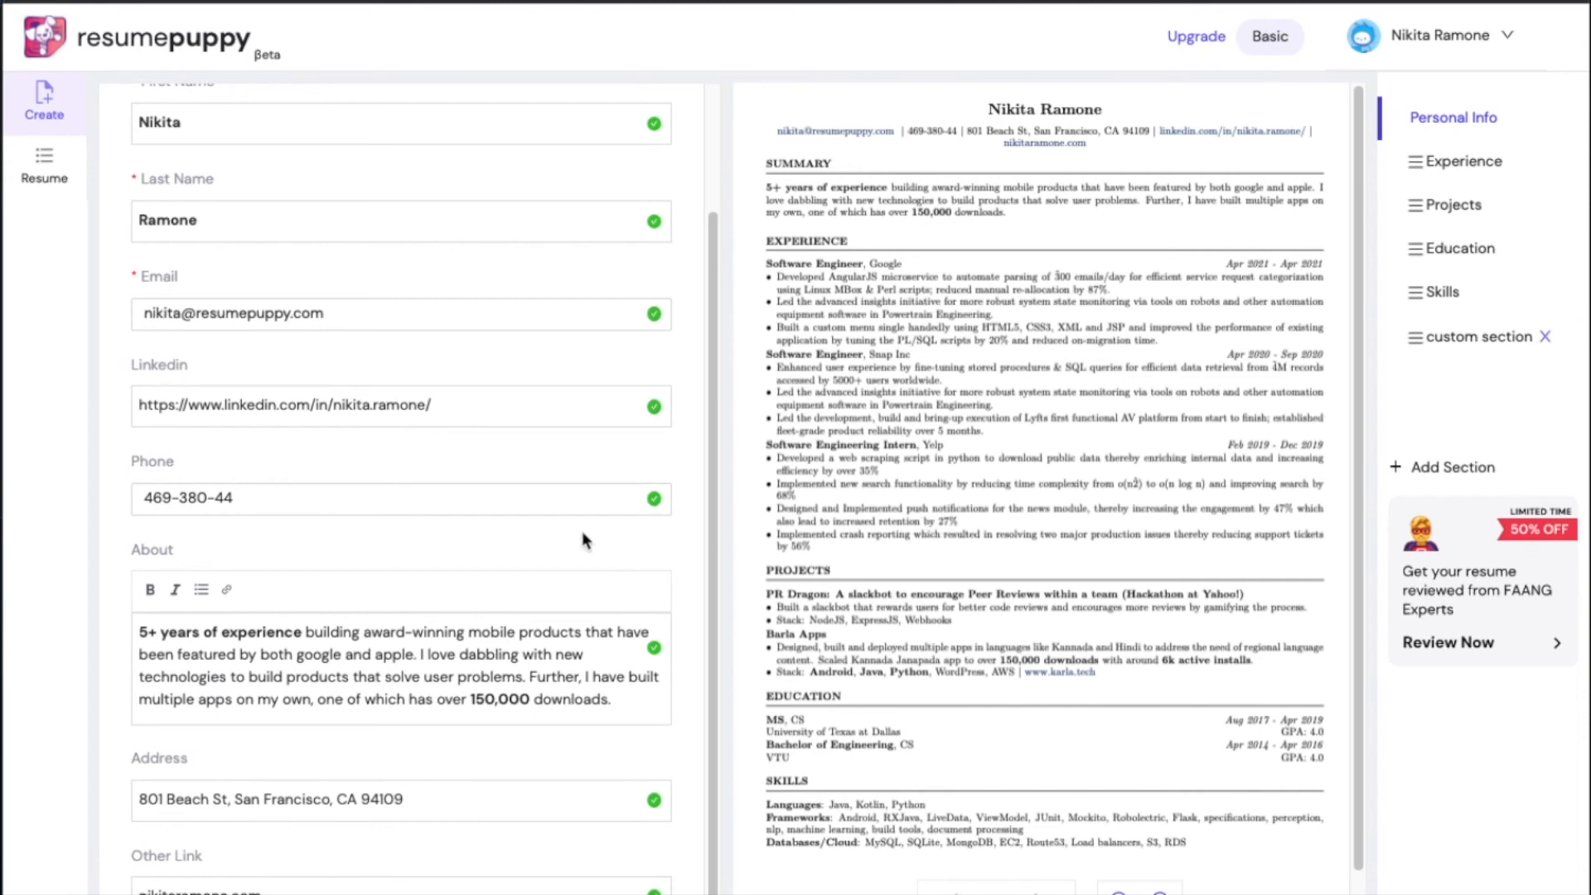
click(1463, 160)
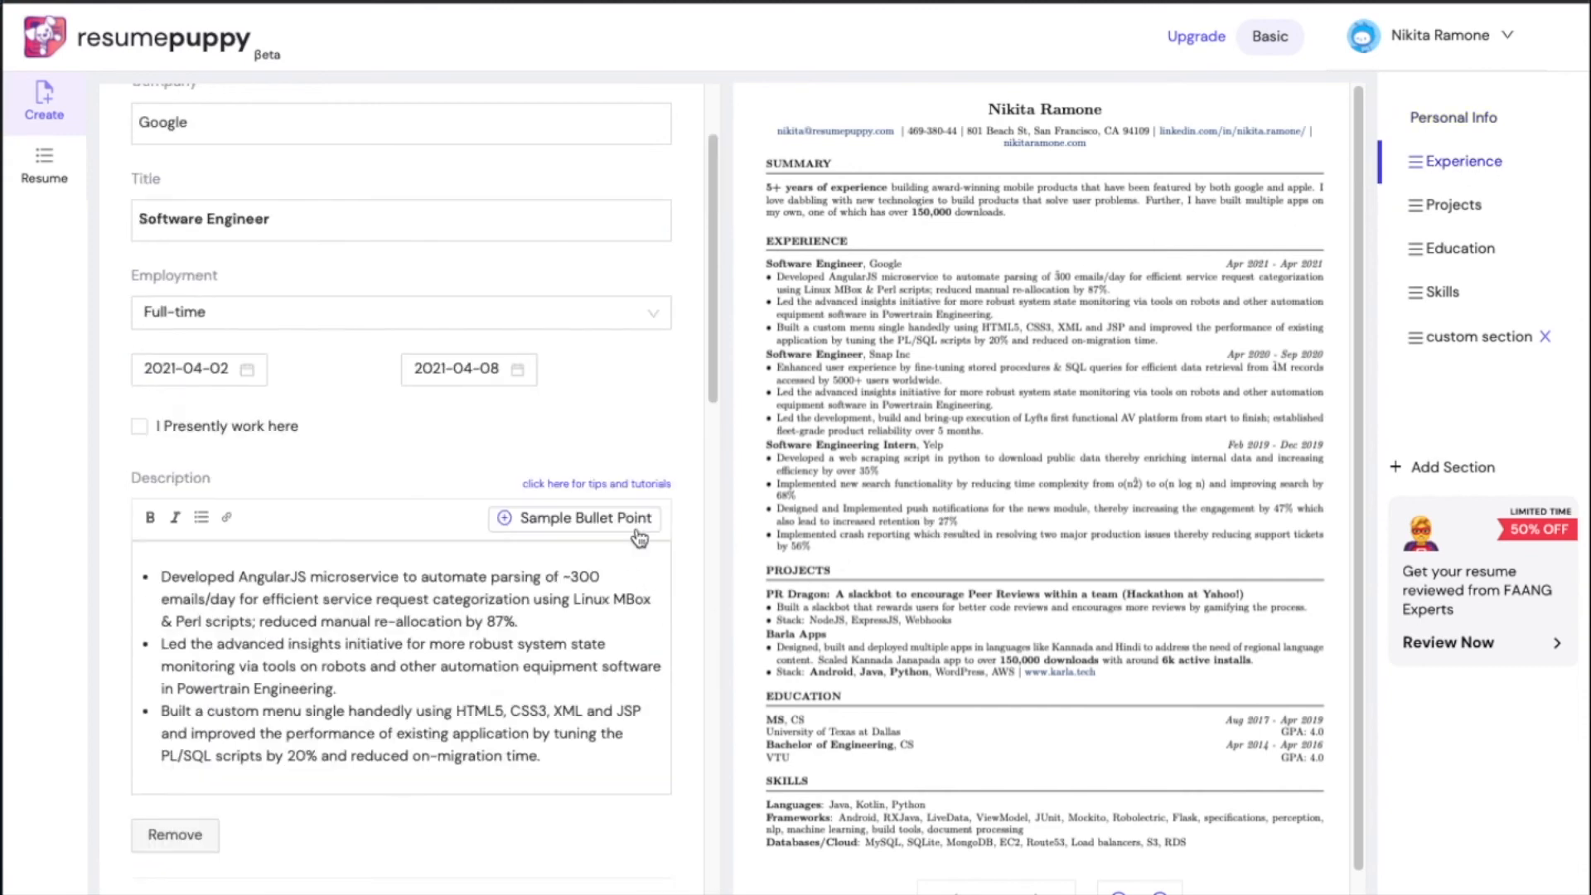
mouse_move(263, 527)
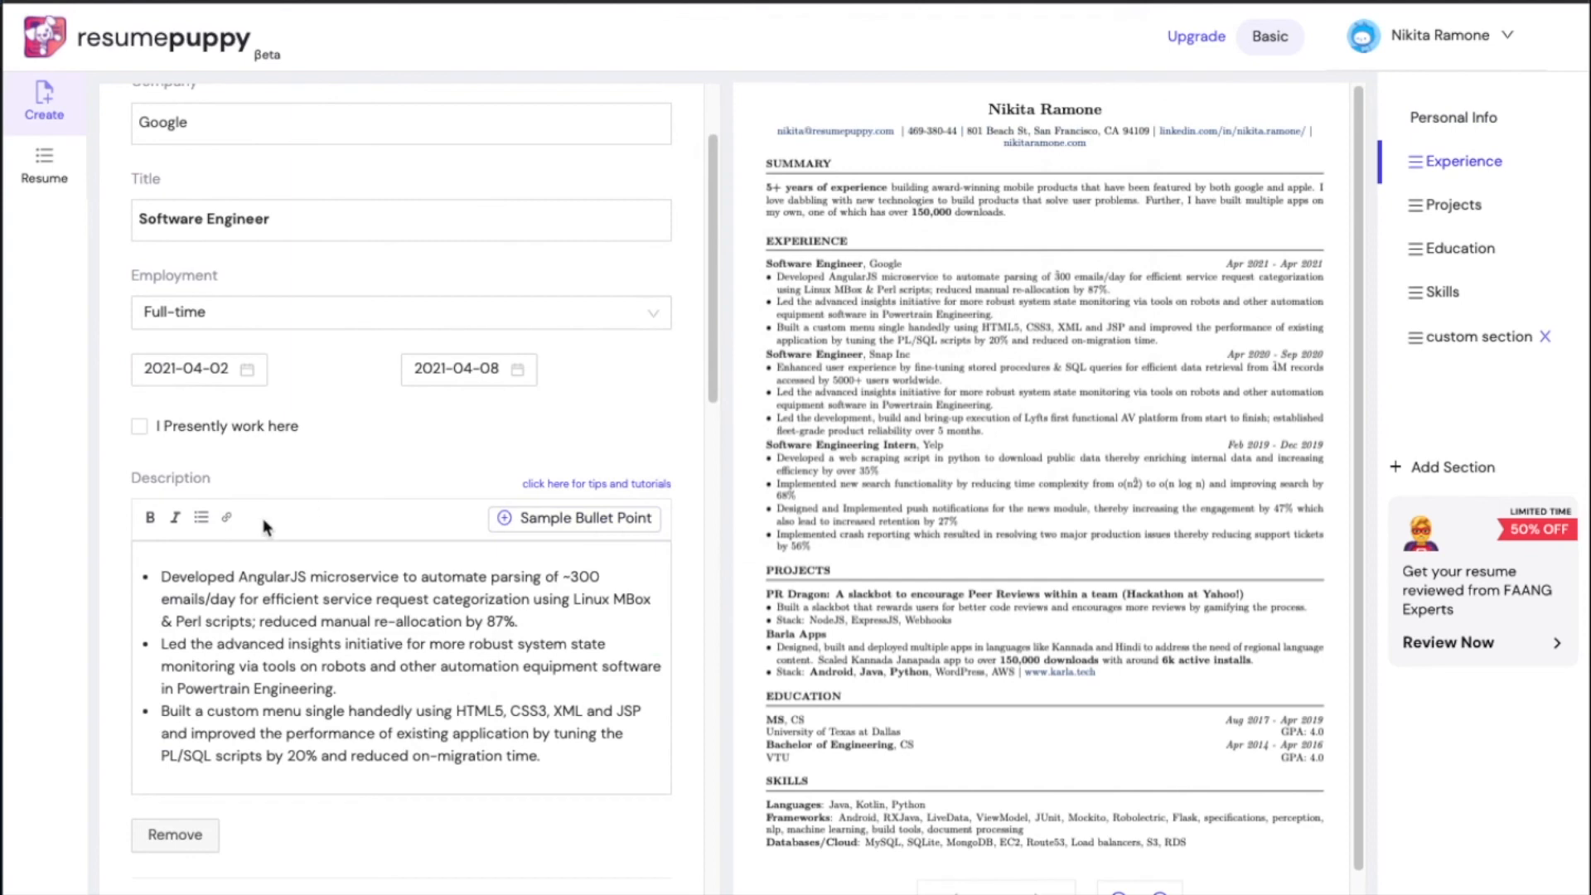
double_click(213, 577)
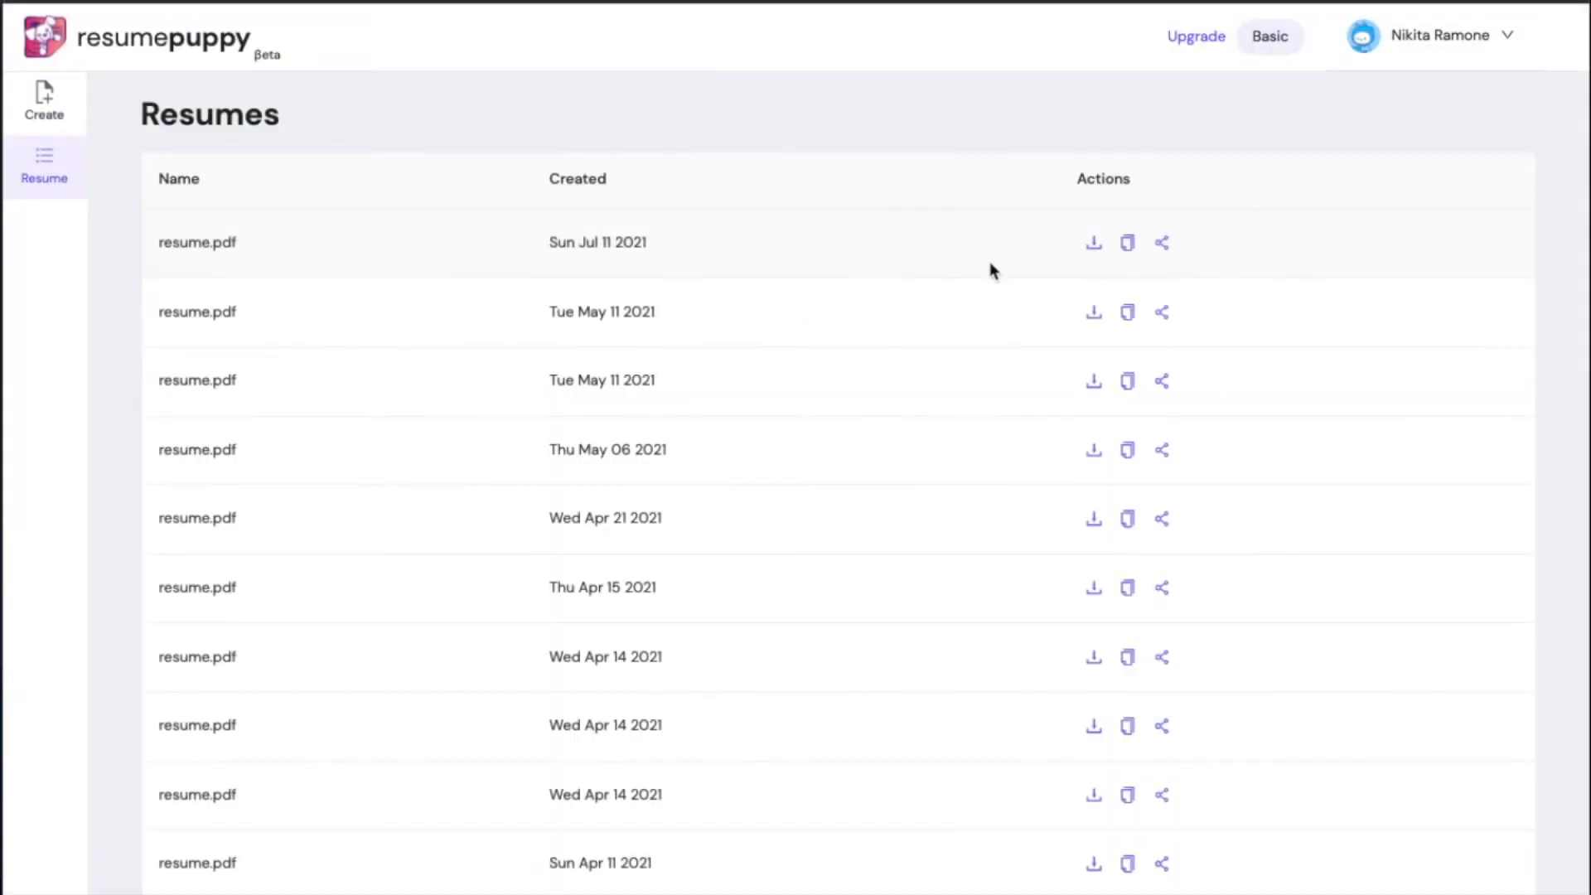
Open the Share Public Link dialog for the newest resume.pdf.
click(1162, 241)
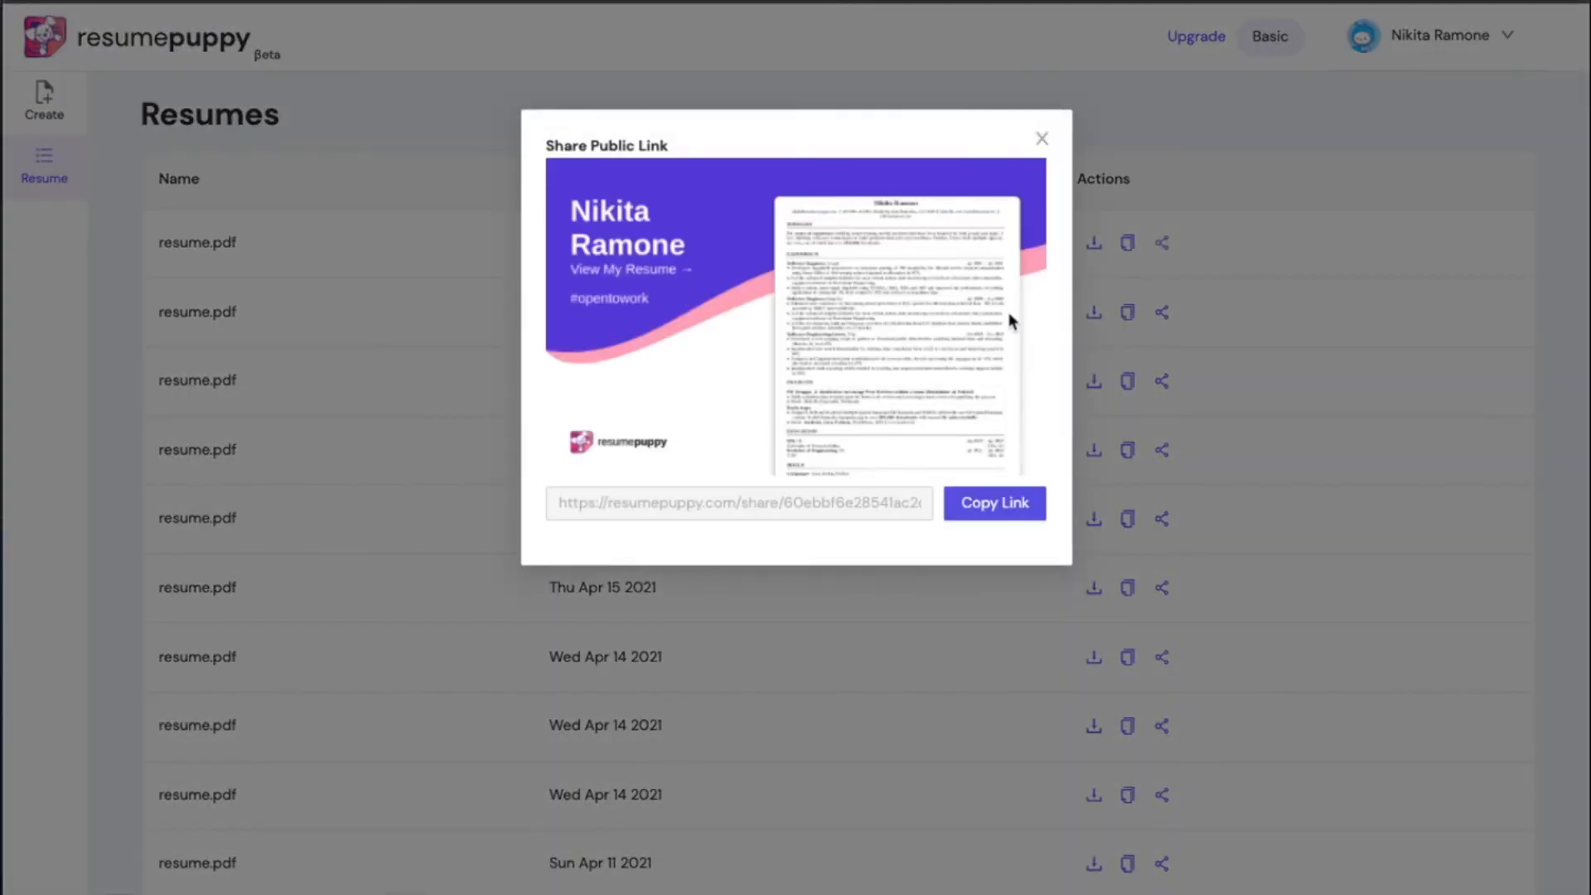
mouse_move(741, 217)
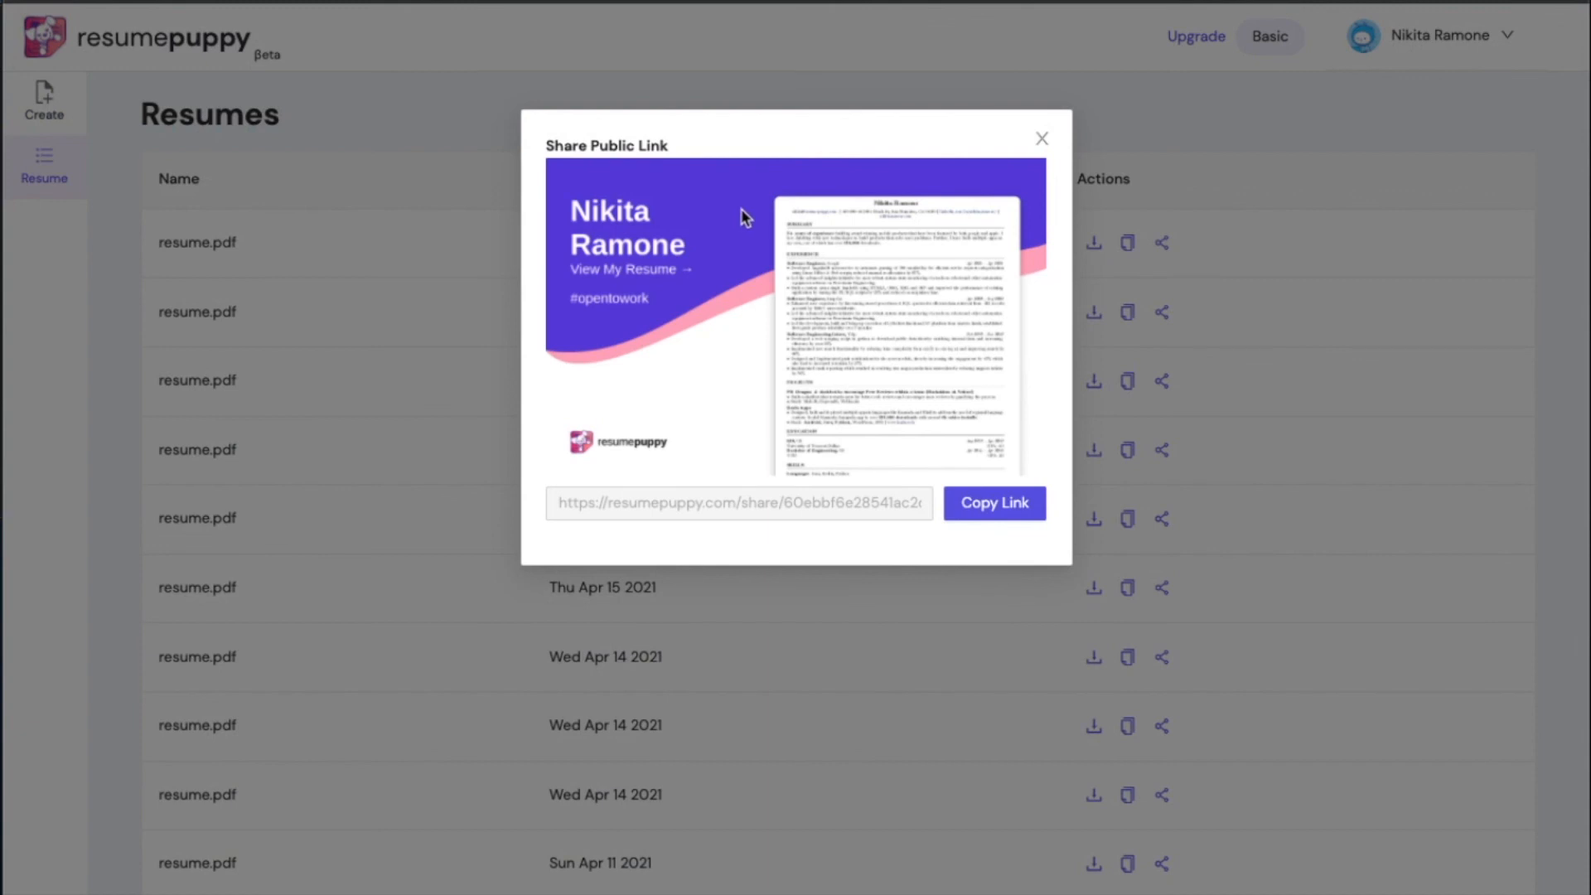
mouse_move(923, 379)
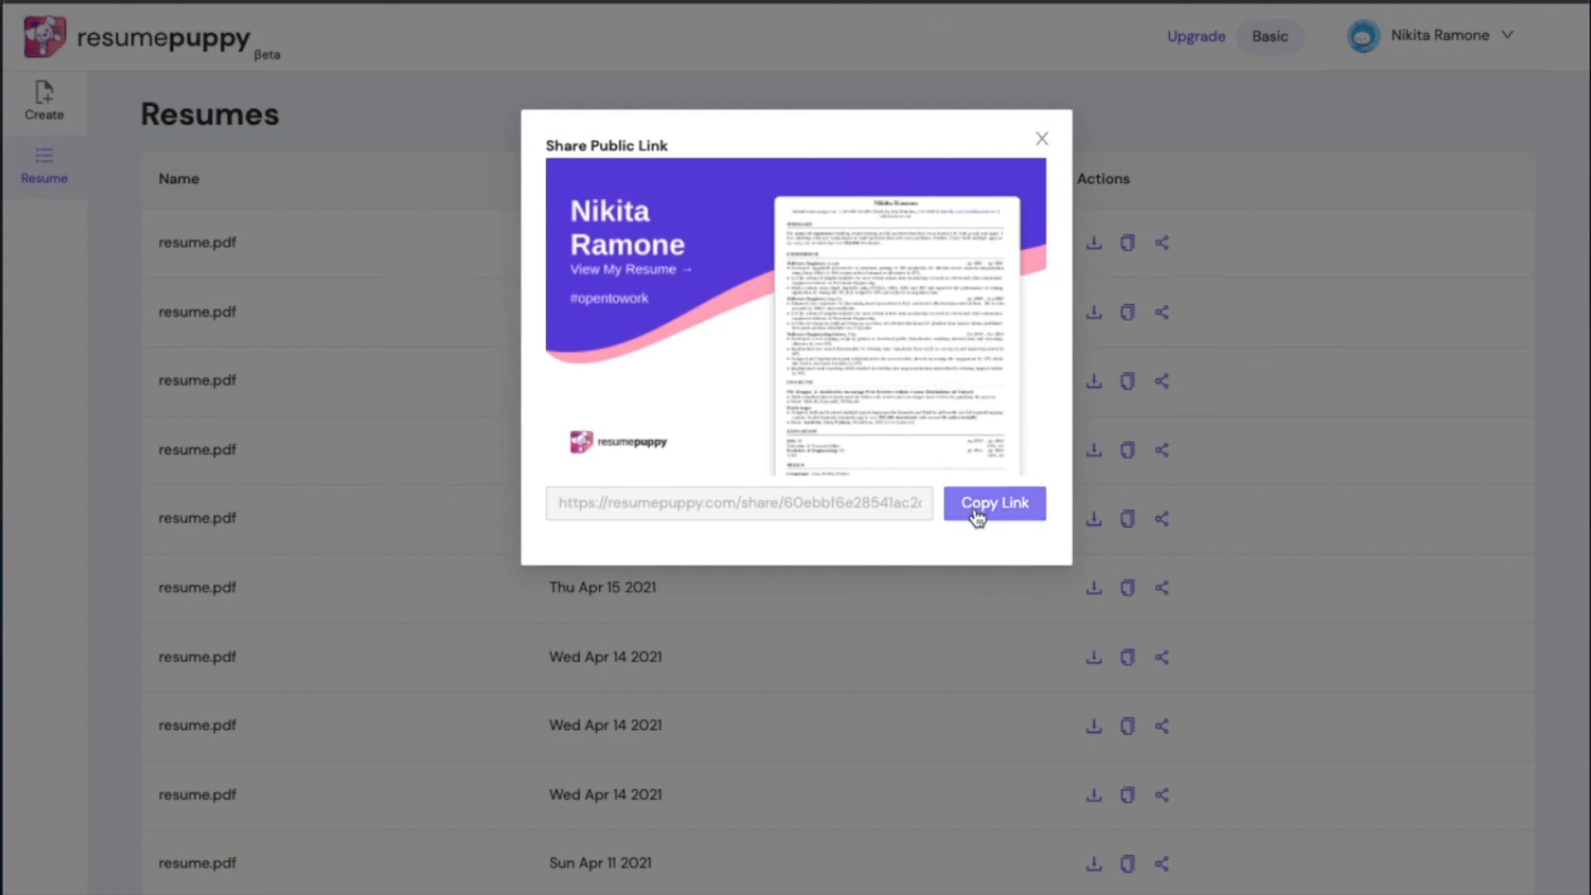
mouse_move(972, 520)
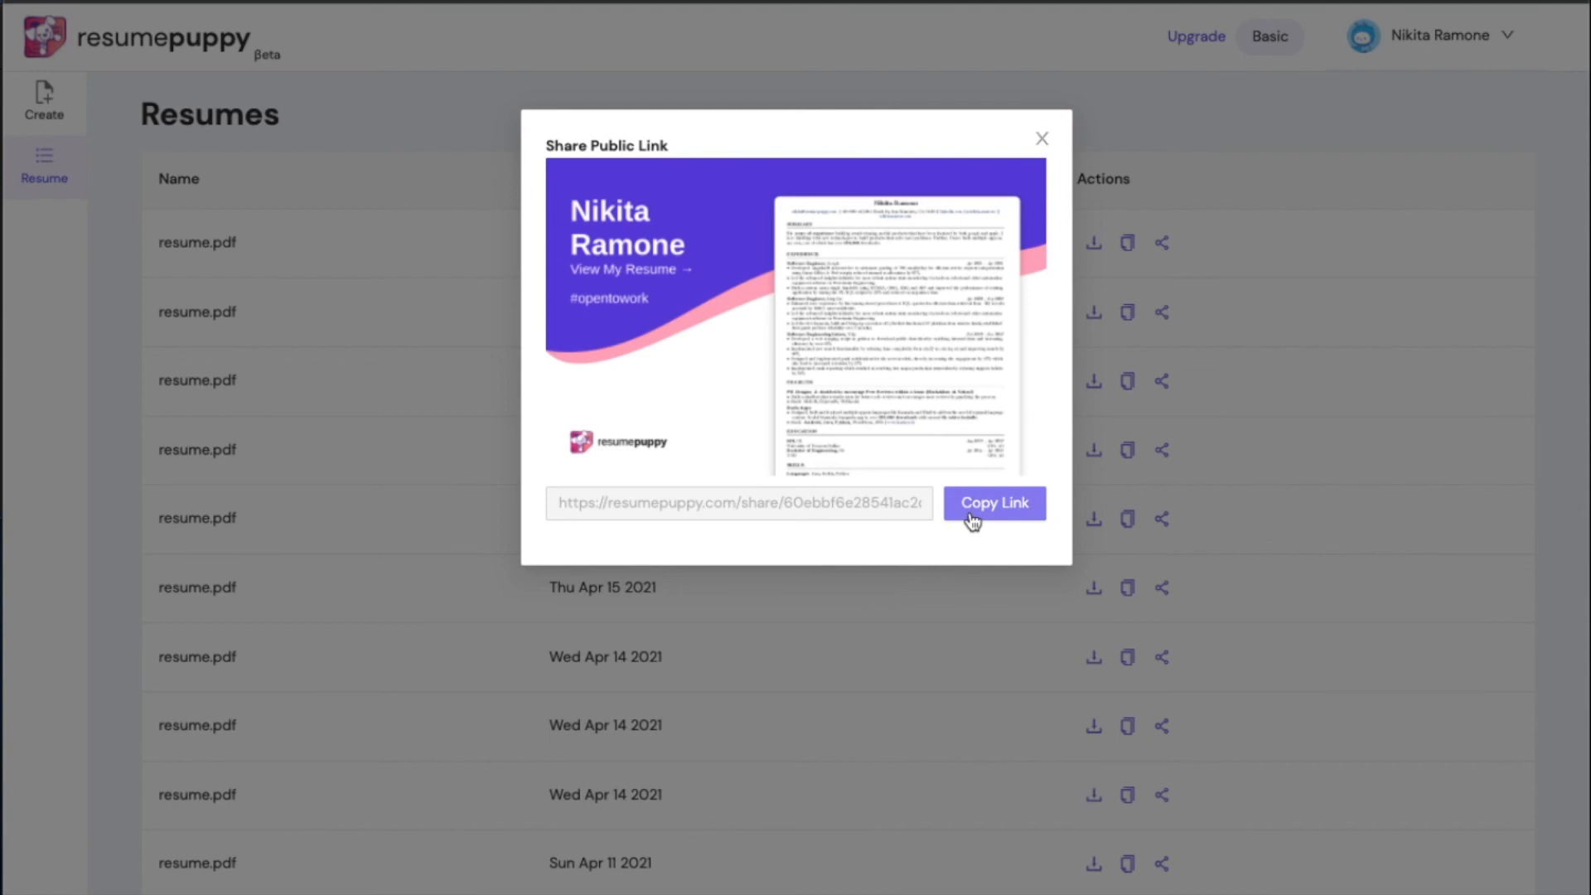